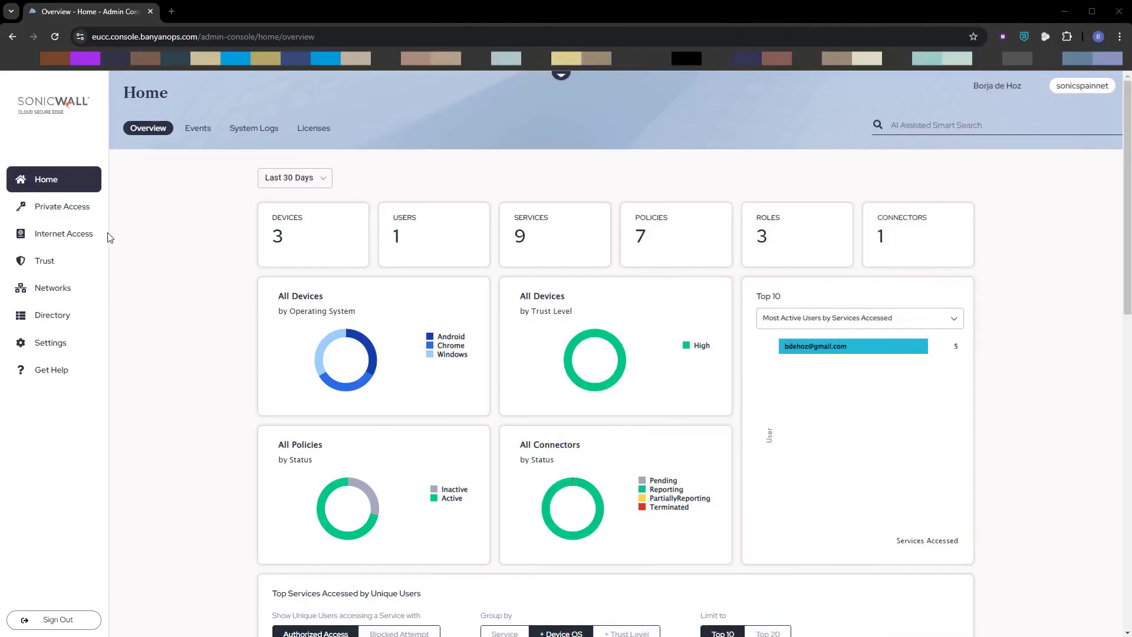
# Step: Show the Private Access infrastructure services list with the existing RDP and SSH services
pyautogui.click(62, 205)
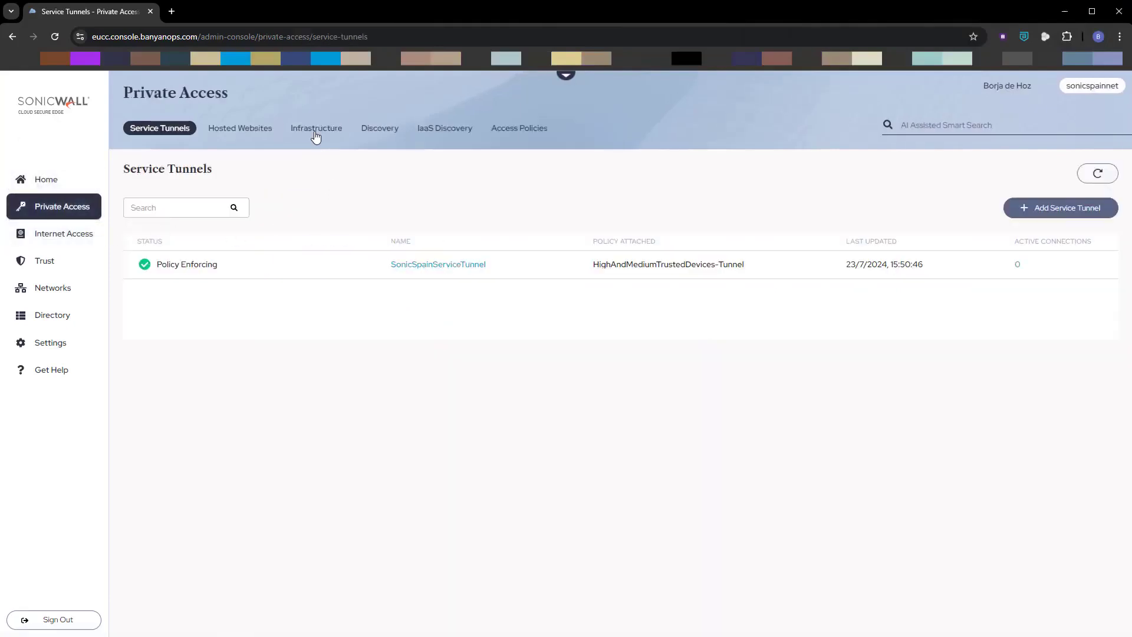
pyautogui.click(316, 128)
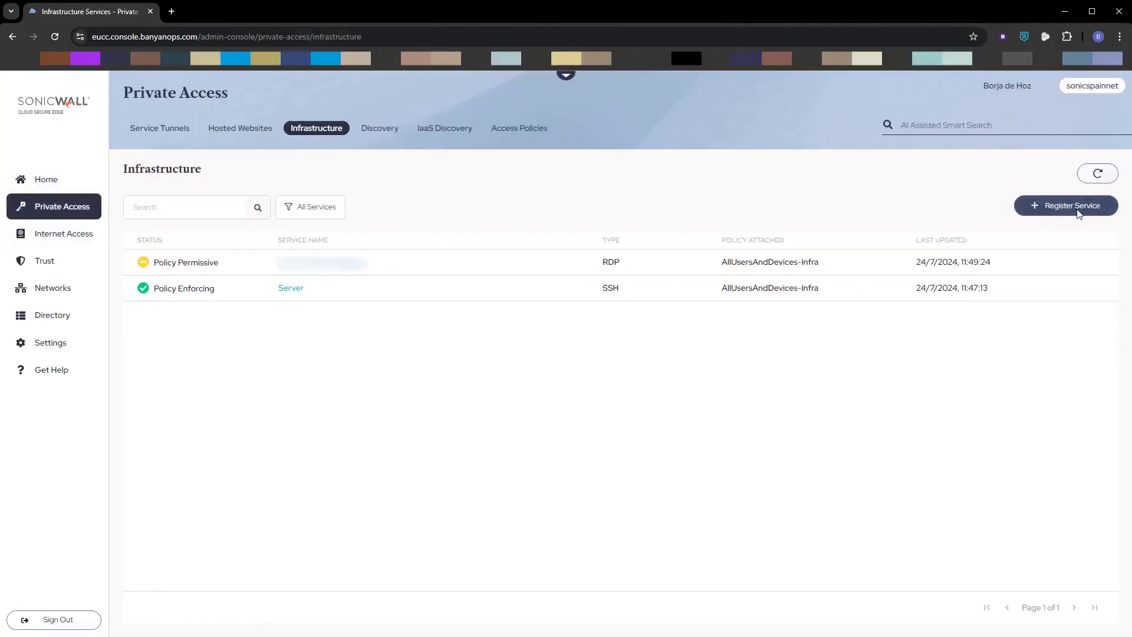
# Step: Register an RDP service 'Cliente3', described 'RDP-Access-to-client3', with a laptop icon and global-edge cluster
pyautogui.click(1065, 206)
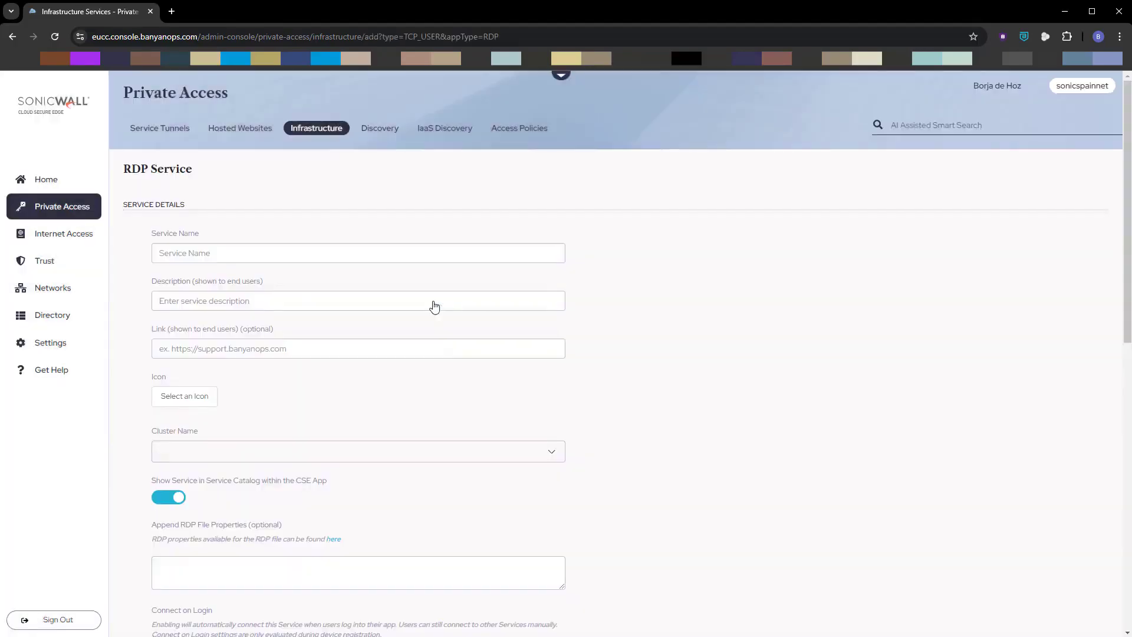
pyautogui.write('Cliente3')
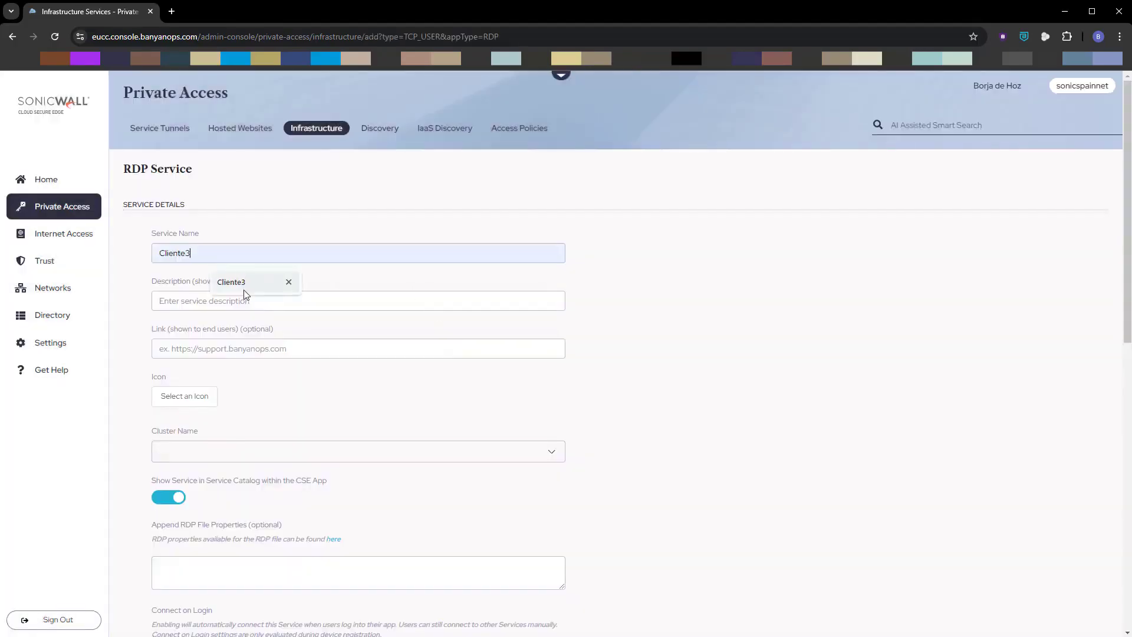
pyautogui.write('RDP-Access-to-client3')
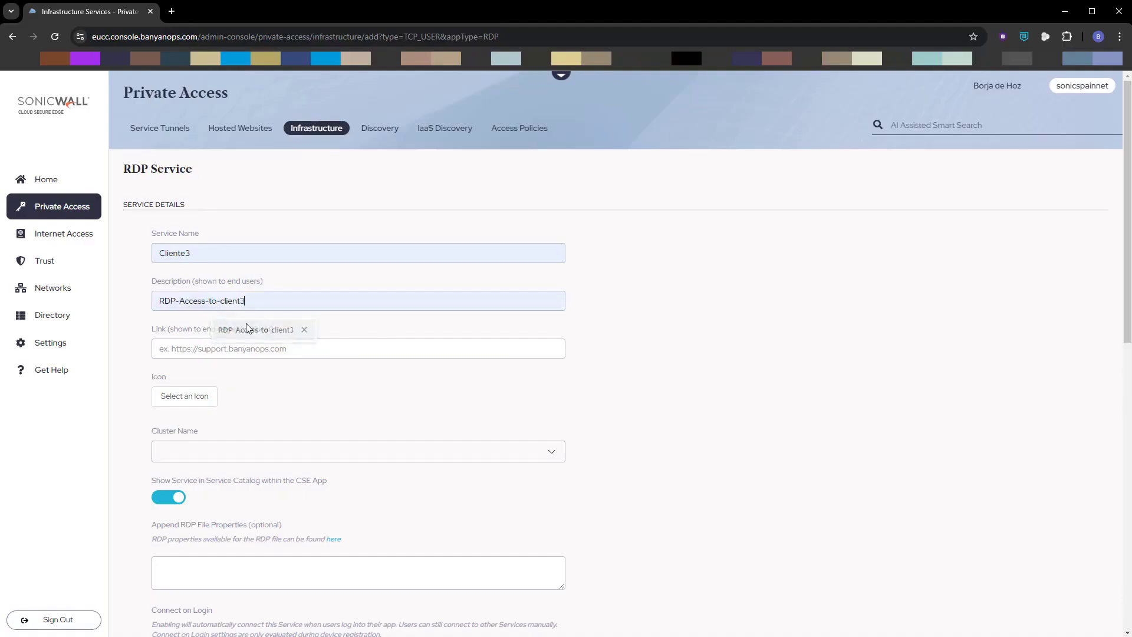
pyautogui.click(184, 395)
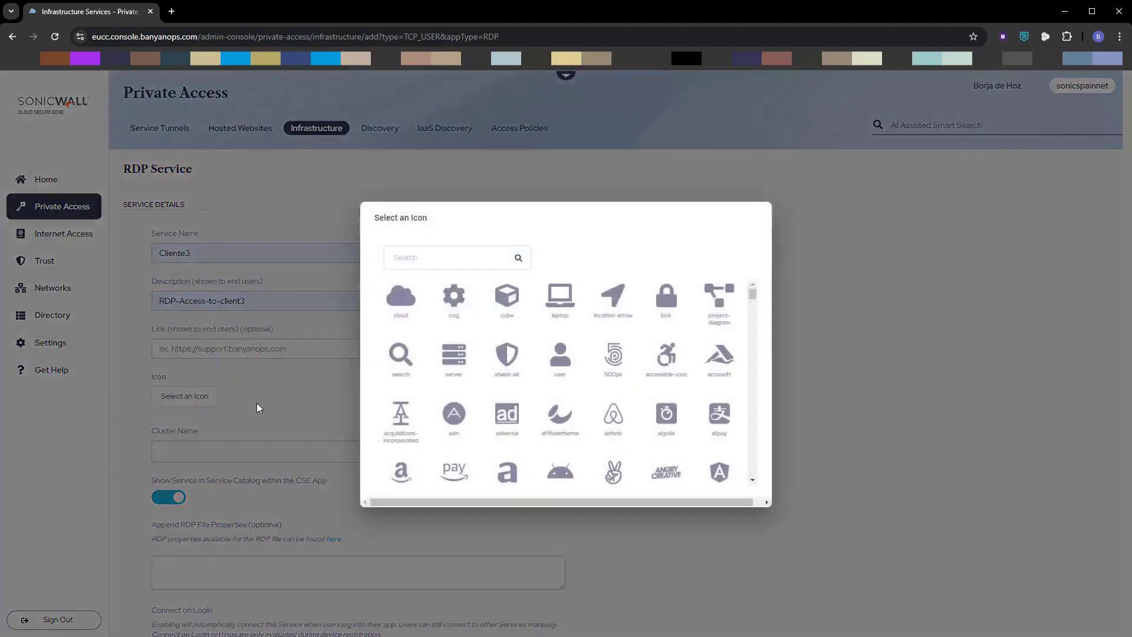
pyautogui.click(560, 296)
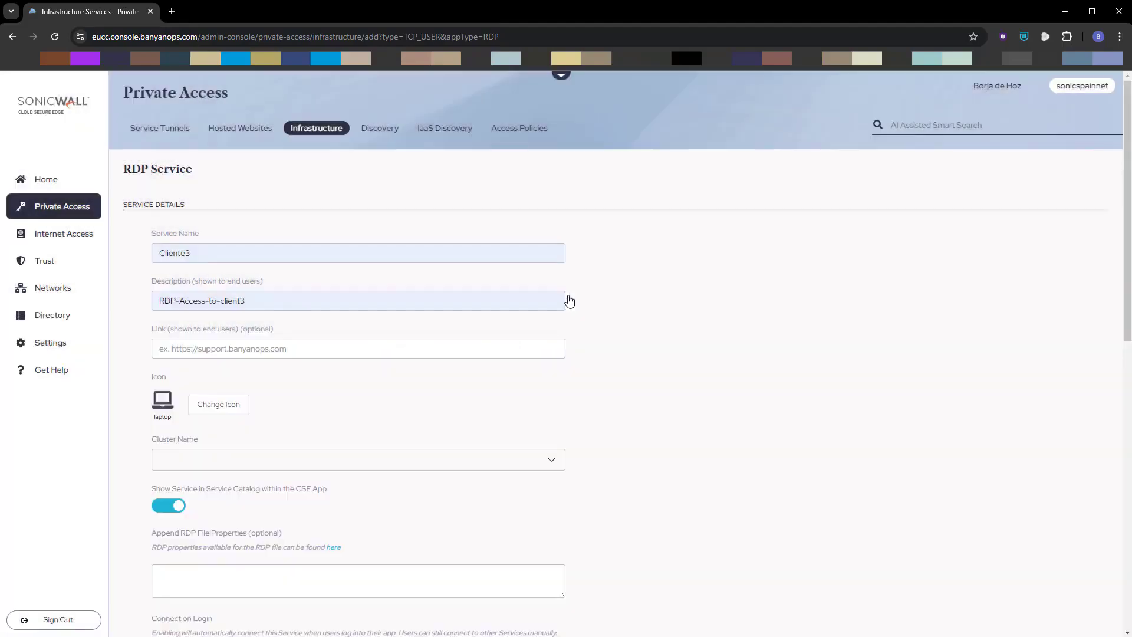
pyautogui.click(358, 459)
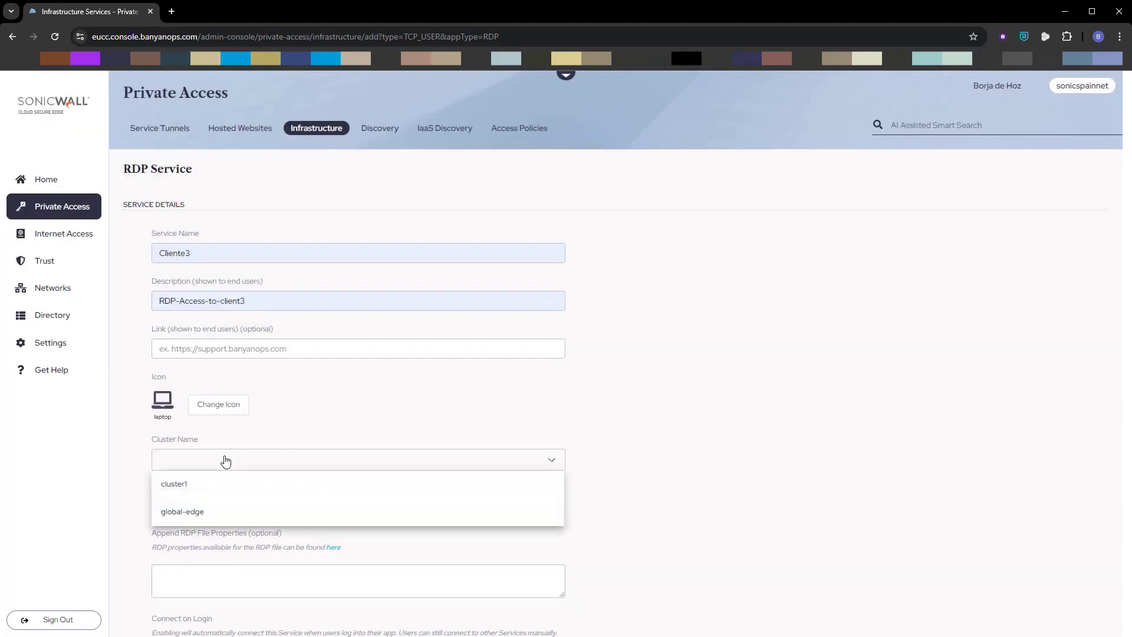
pyautogui.moveTo(182, 511)
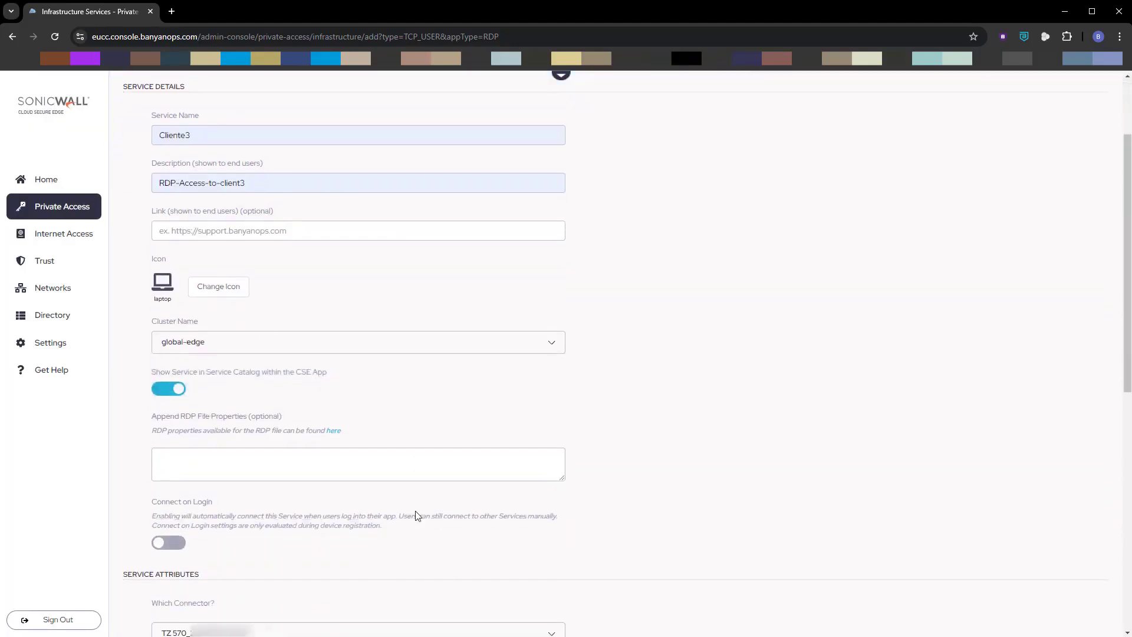
# Step: Enter service domain cliente3.sonicspain.net and backend 172.16.254.3 on port 3389
pyautogui.scroll(-3)
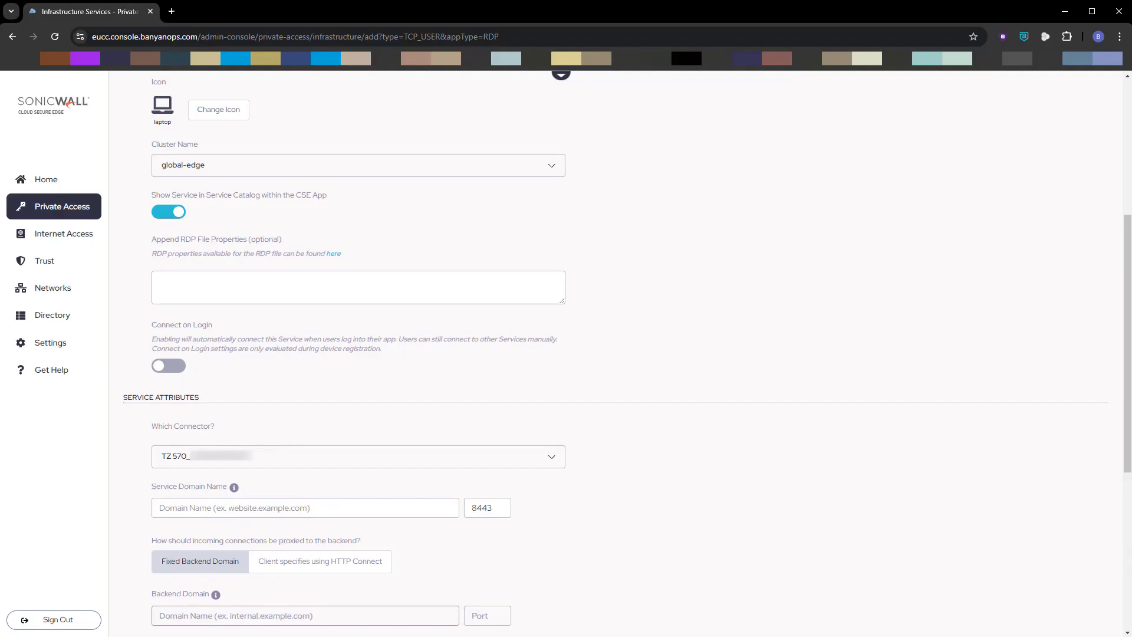
pyautogui.click(303, 507)
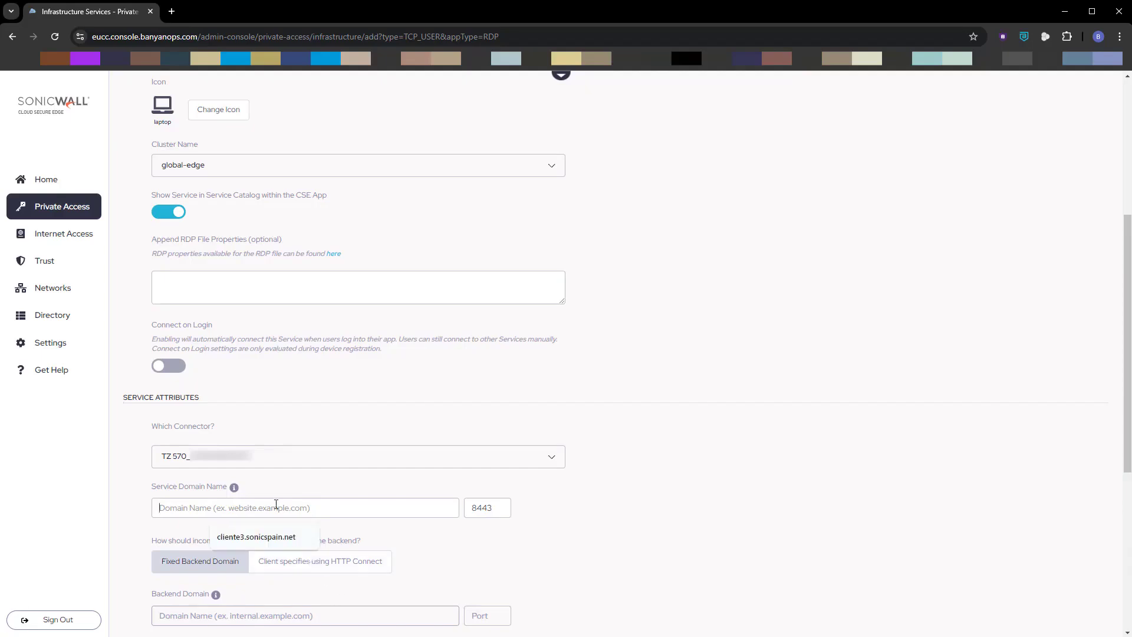
pyautogui.click(255, 536)
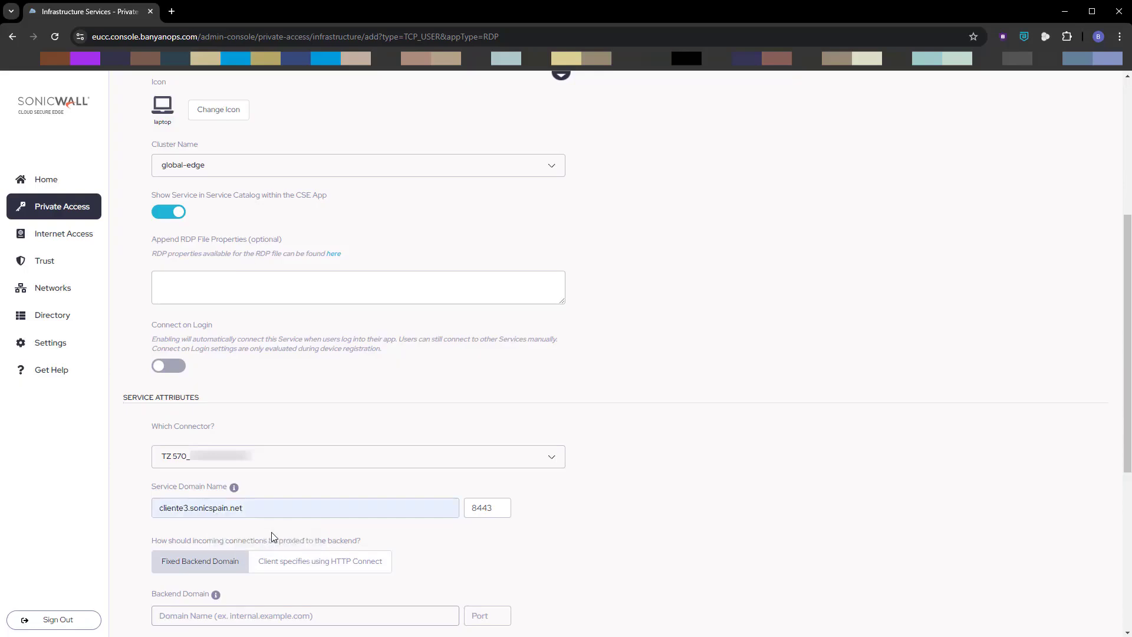
pyautogui.moveTo(492, 540)
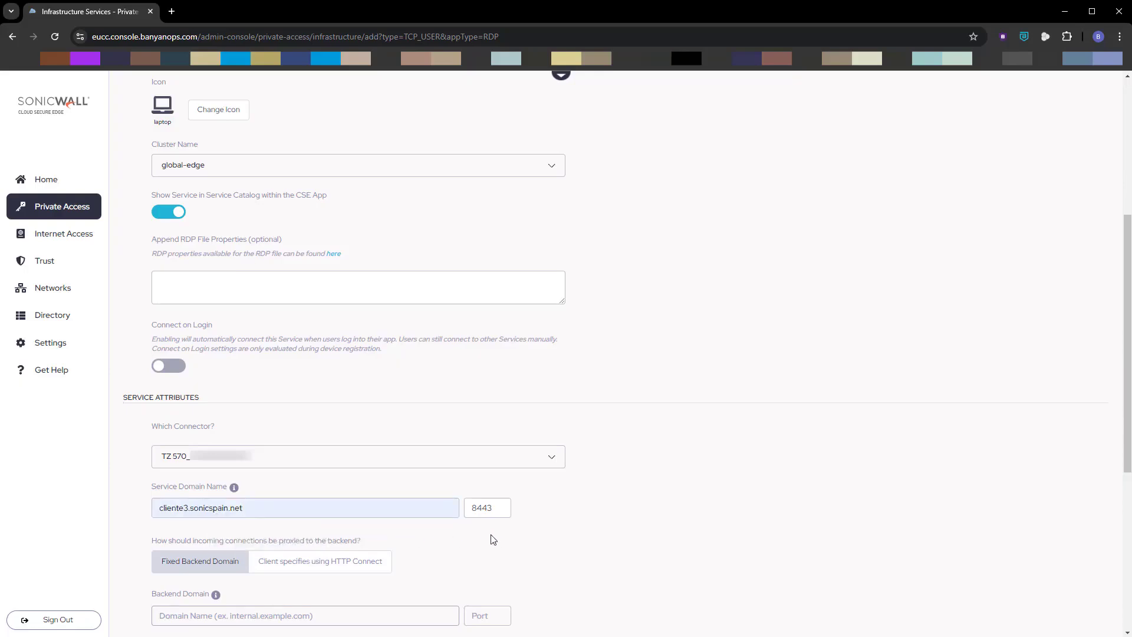
pyautogui.moveTo(517, 537)
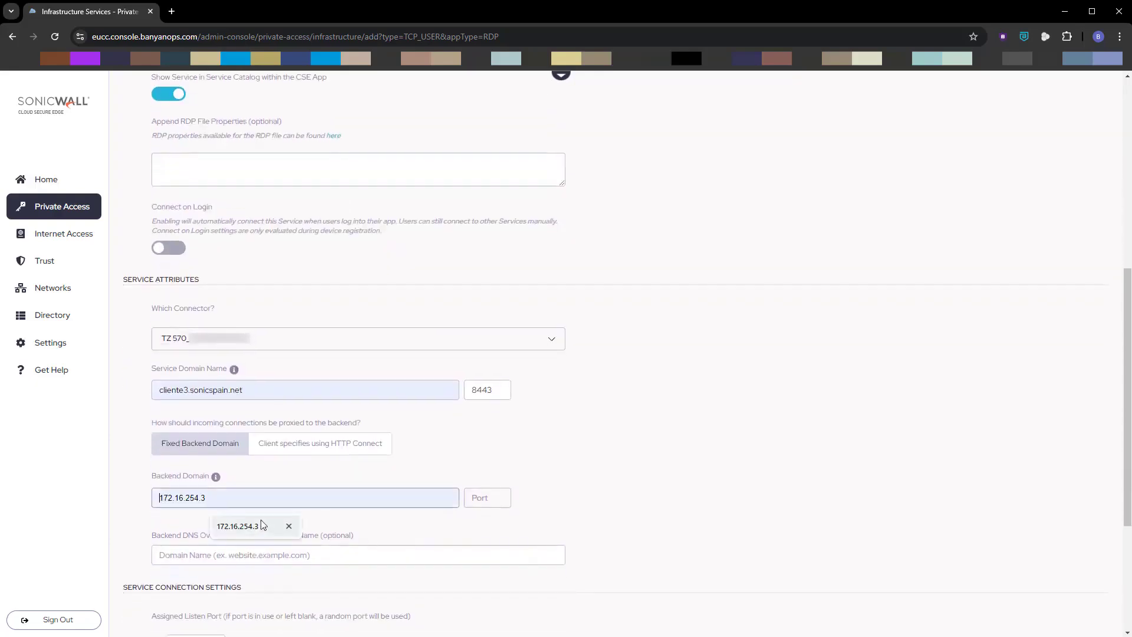
pyautogui.click(487, 497)
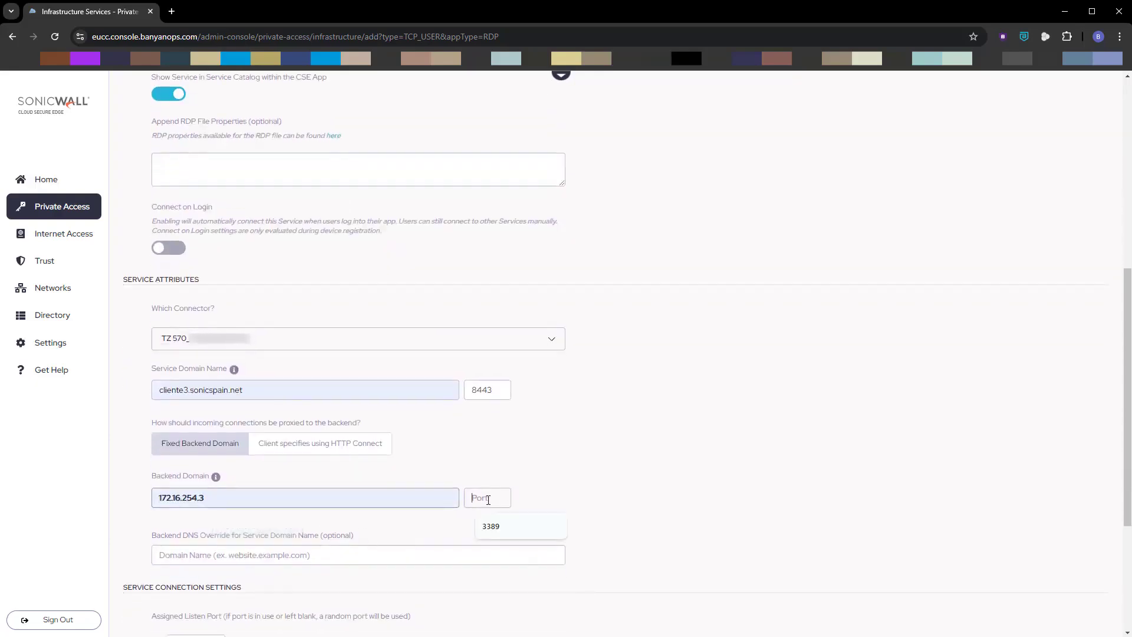
pyautogui.click(489, 526)
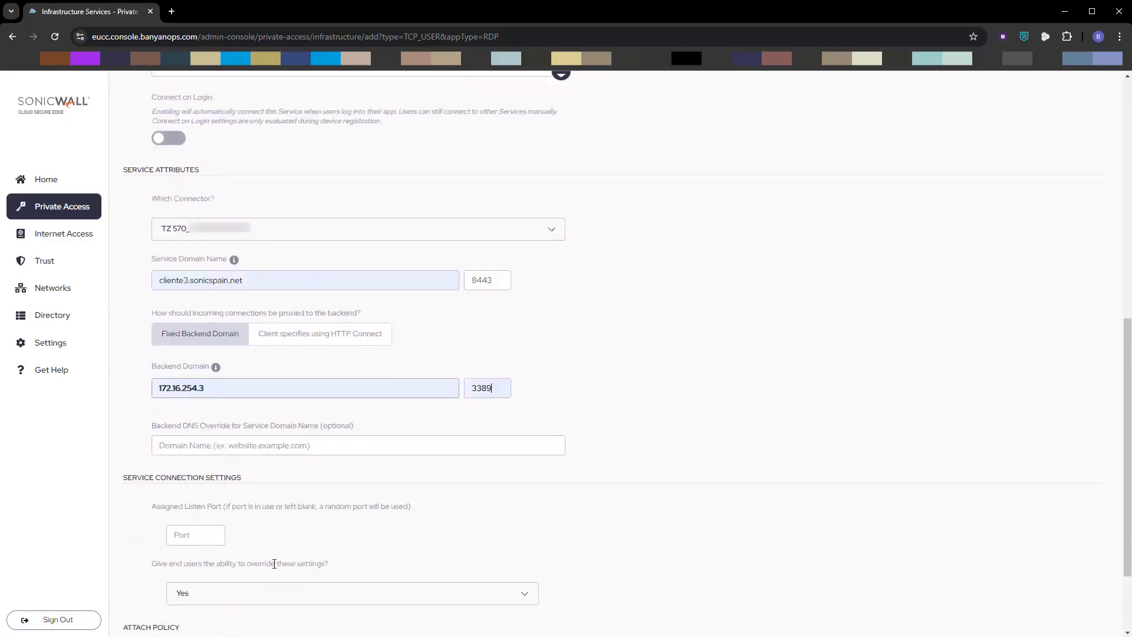
pyautogui.scroll(-3)
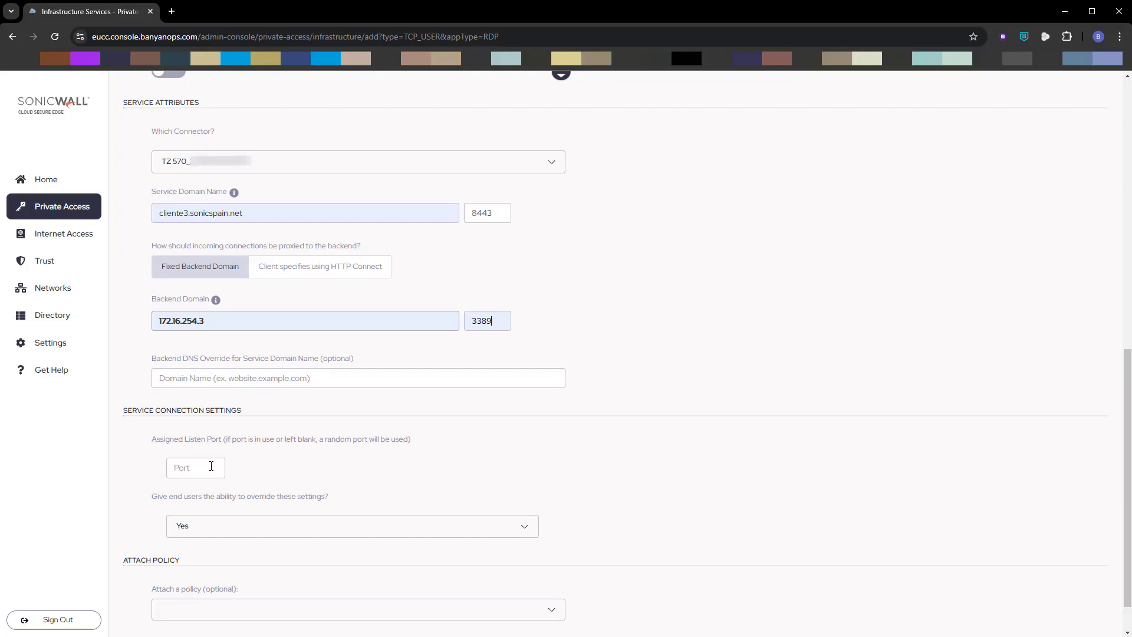
# Step: Attach the HighAndMediumTrustedDevices-Infra policy to the RDP service in enforcing mode
pyautogui.click(358, 609)
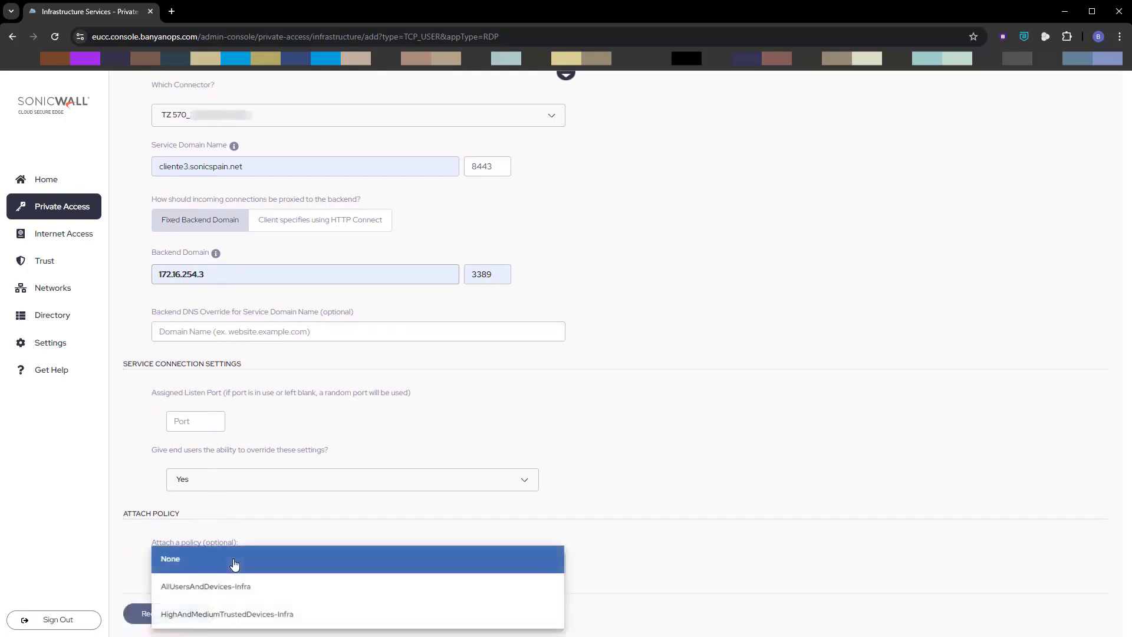
pyautogui.click(226, 614)
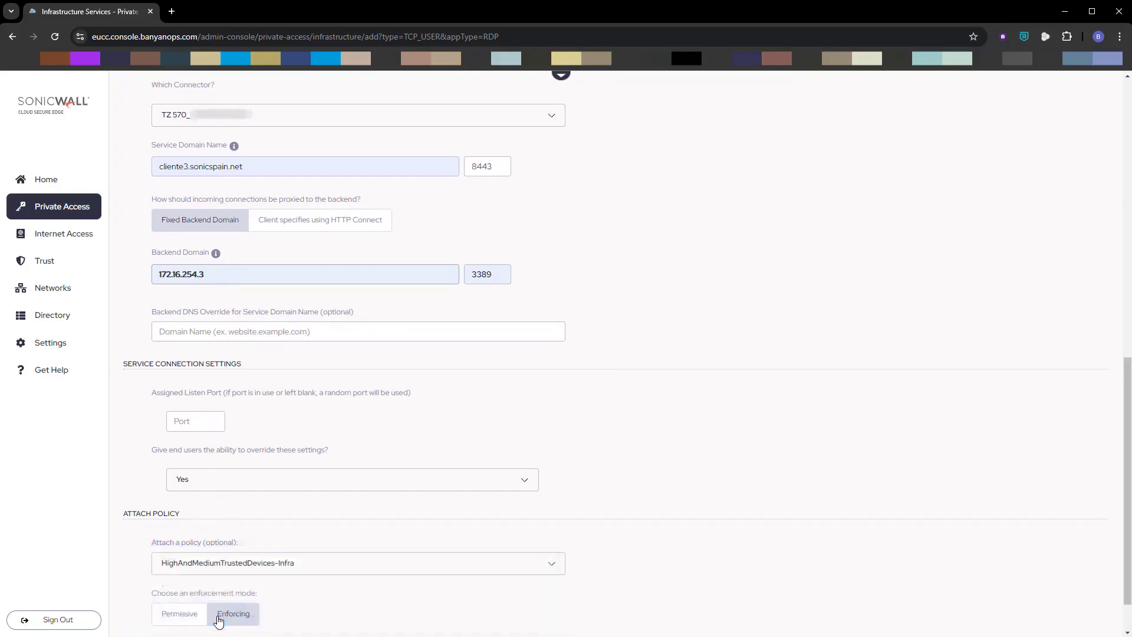
pyautogui.scroll(-3)
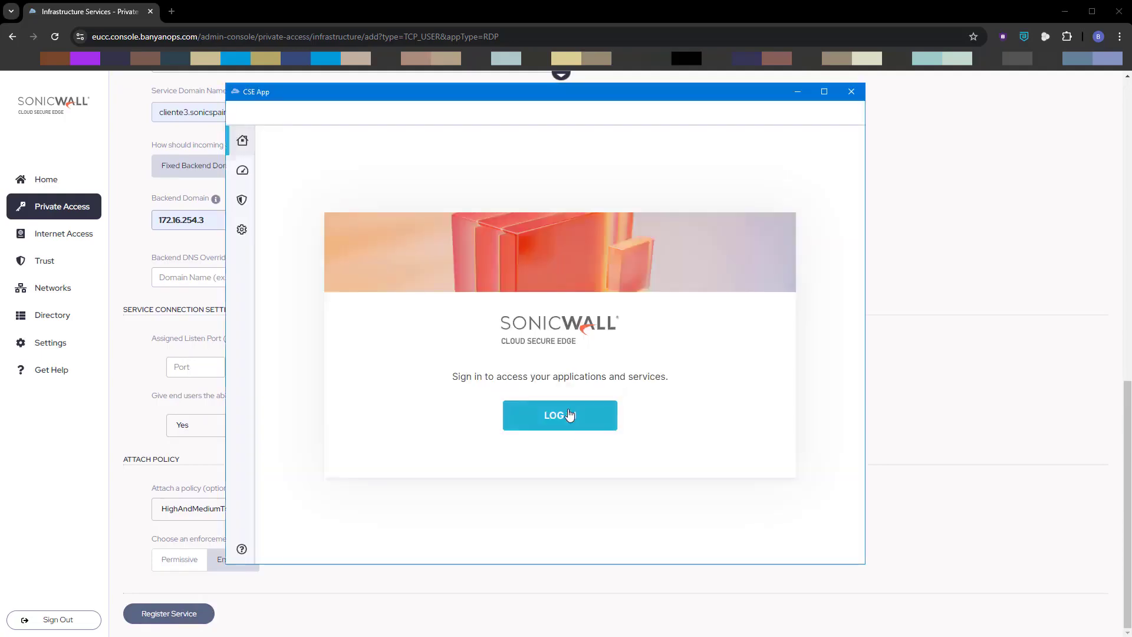
# Step: Log in to CSE App with the Microsoft account, declining to stay signed in
pyautogui.click(559, 414)
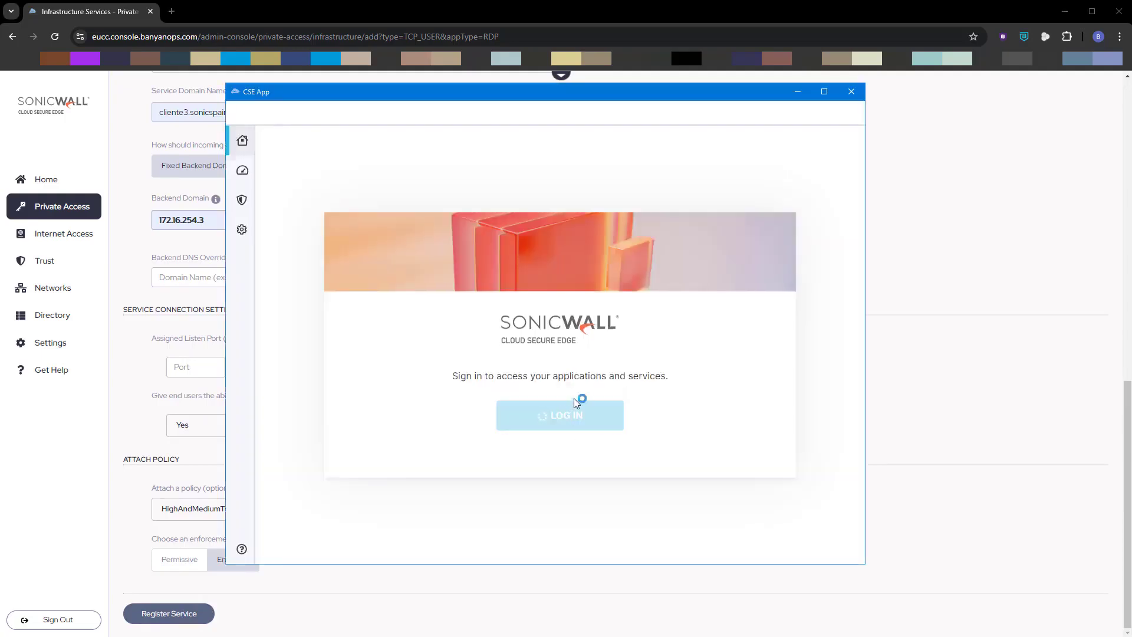
pyautogui.click(560, 415)
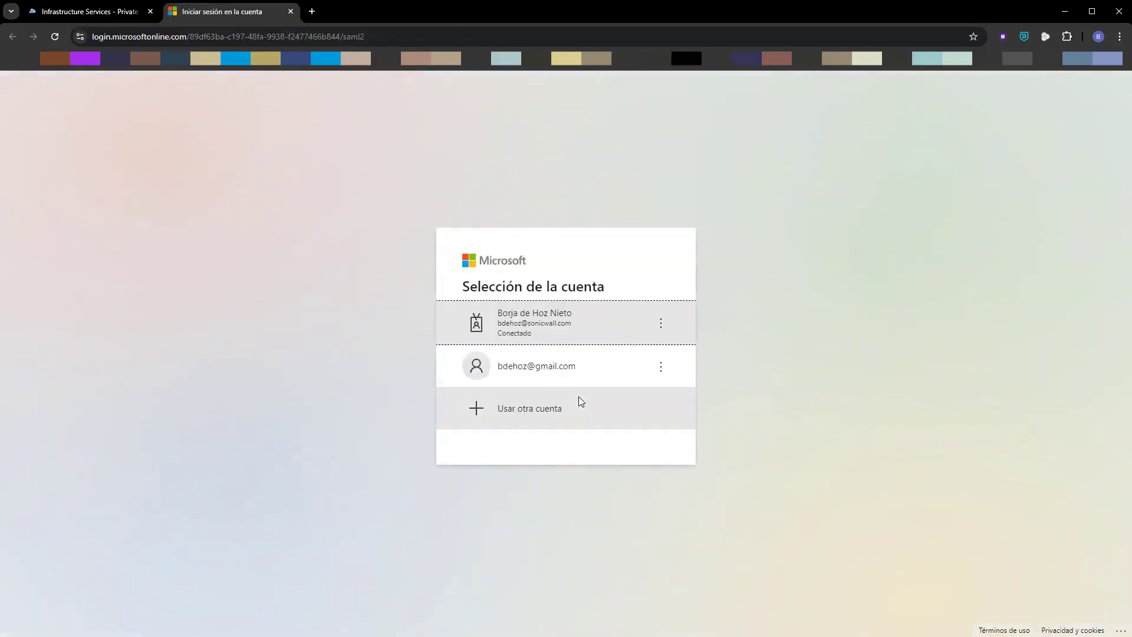
pyautogui.click(537, 366)
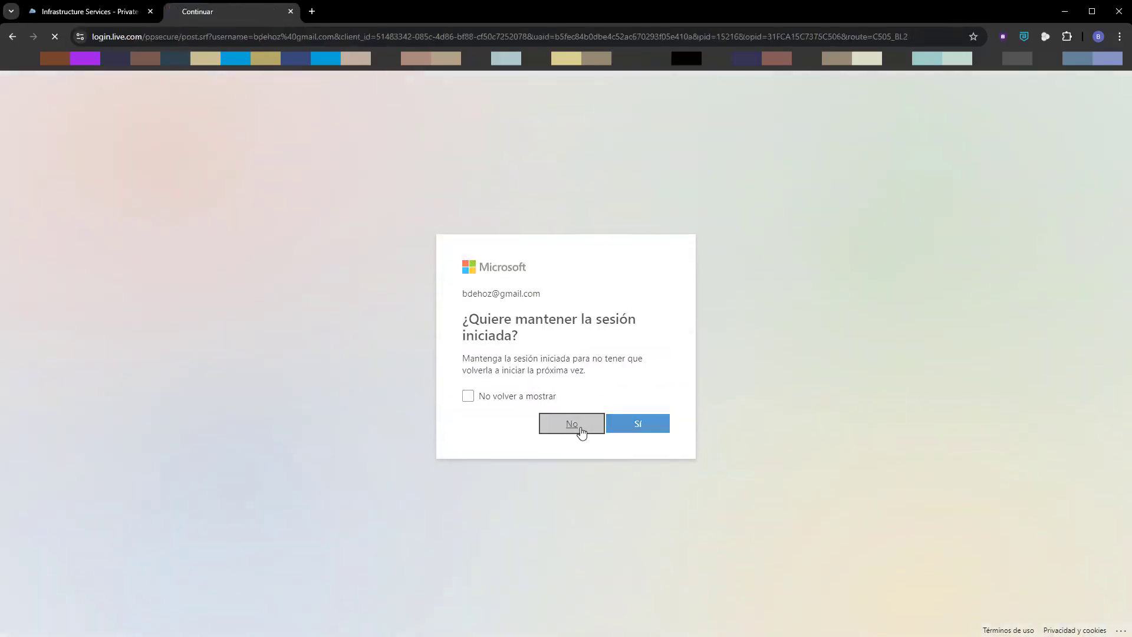
pyautogui.click(570, 423)
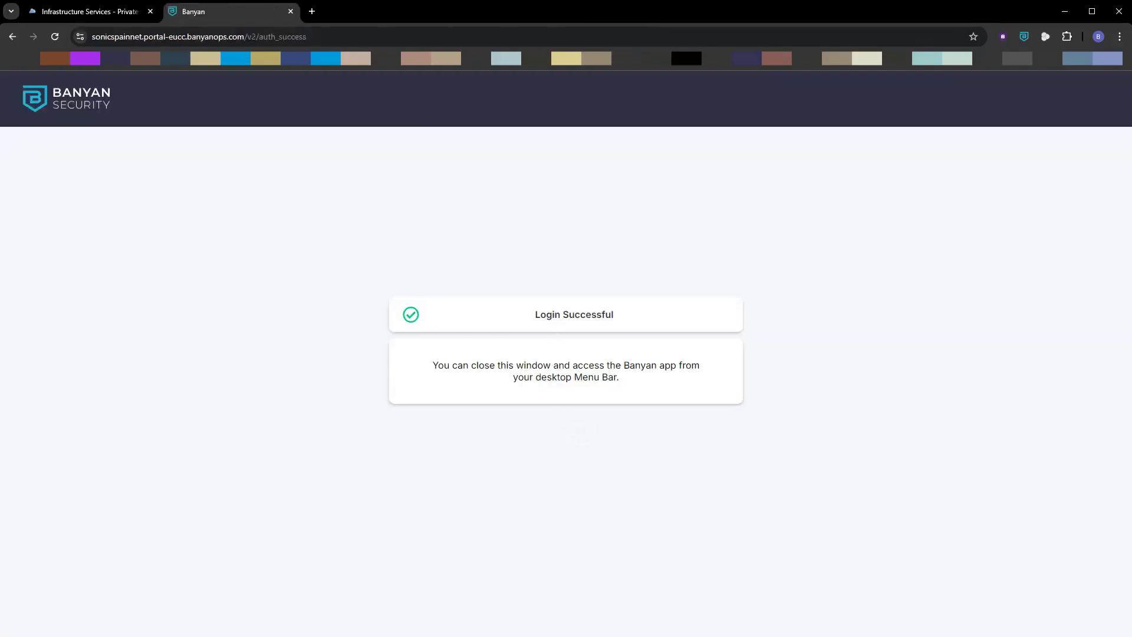
pyautogui.click(87, 12)
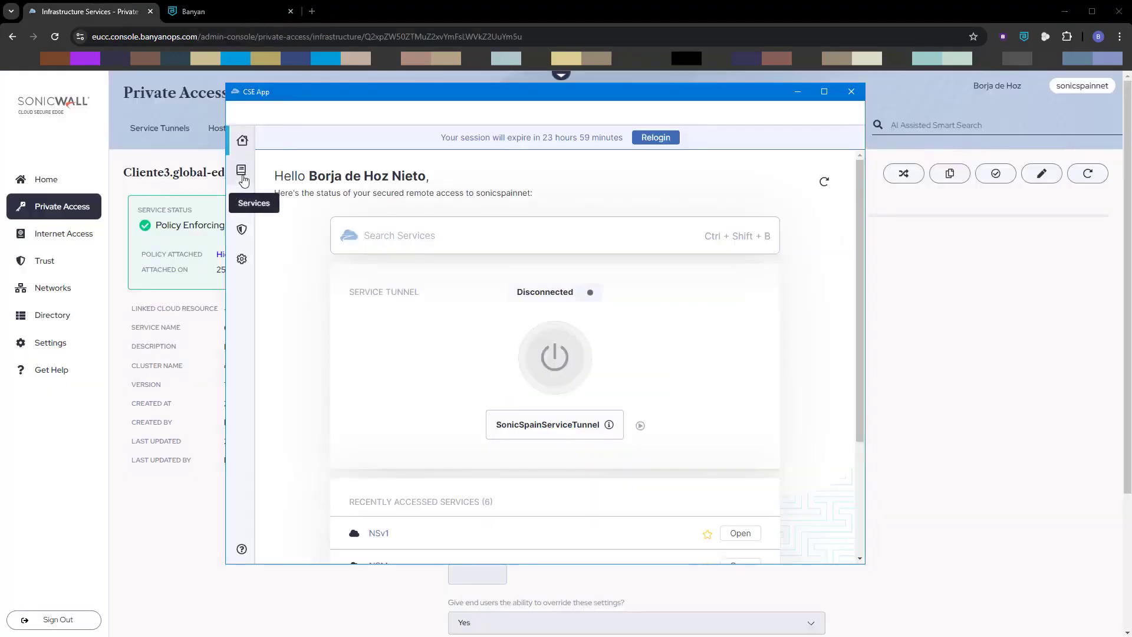
# Step: Connect to Cliente3 from CSE App's Infrastructure services catalogue, getting local port 19610
pyautogui.click(242, 171)
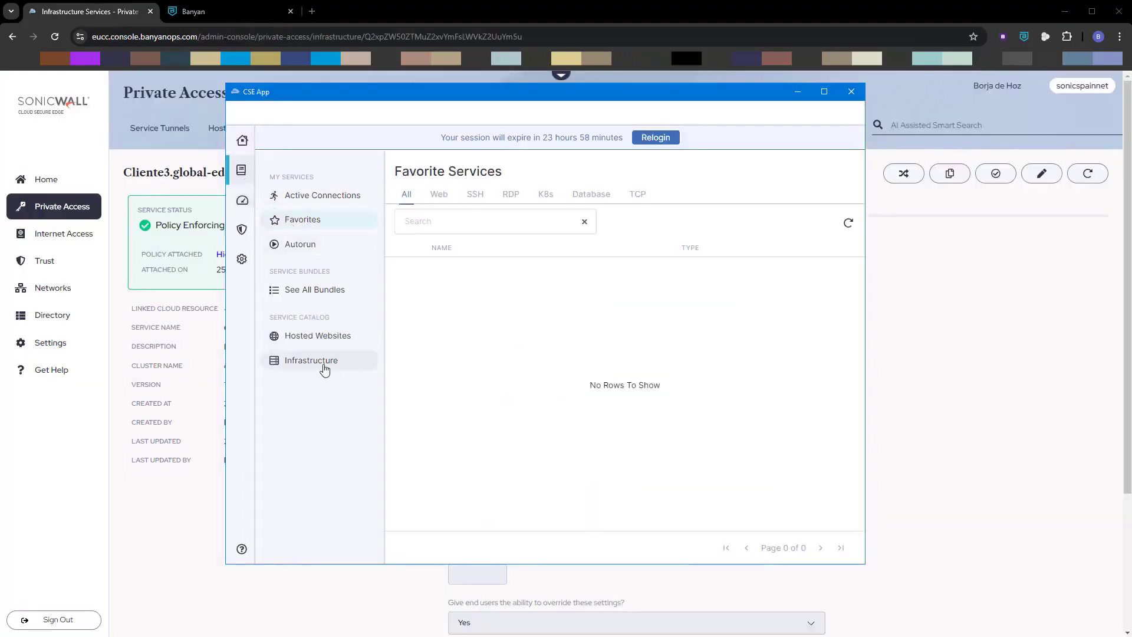
pyautogui.click(311, 360)
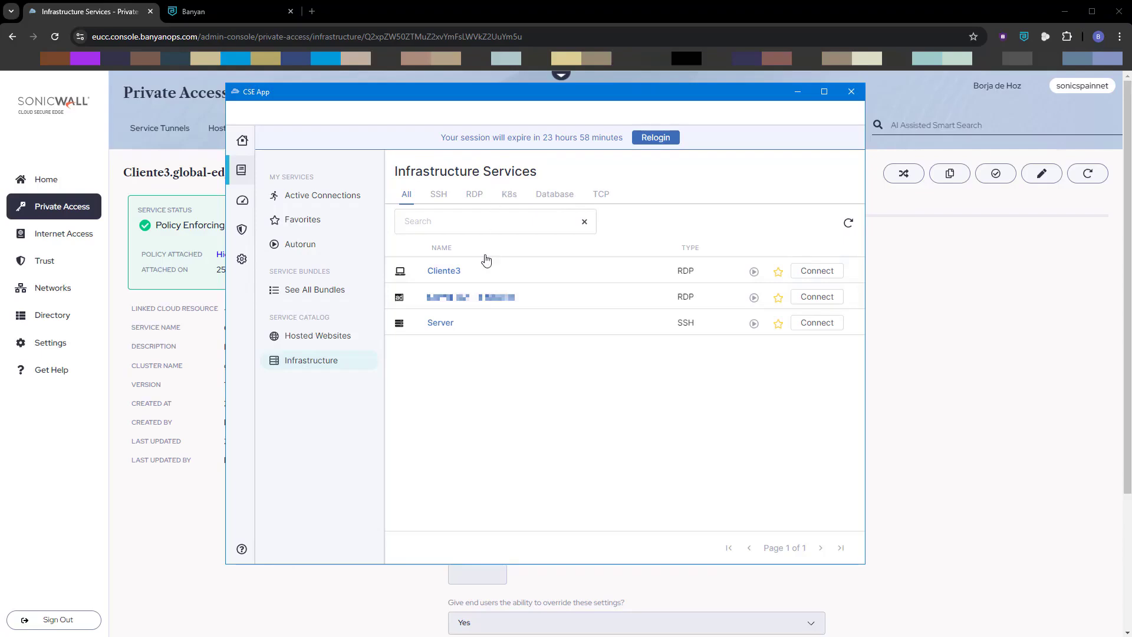
pyautogui.moveTo(817, 270)
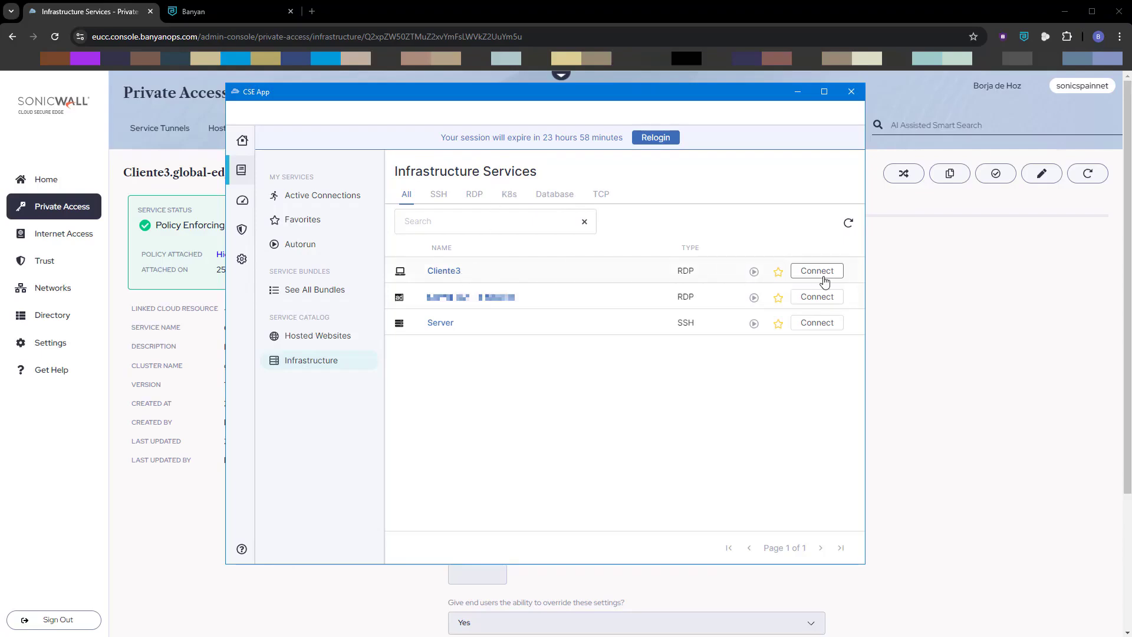
pyautogui.click(816, 270)
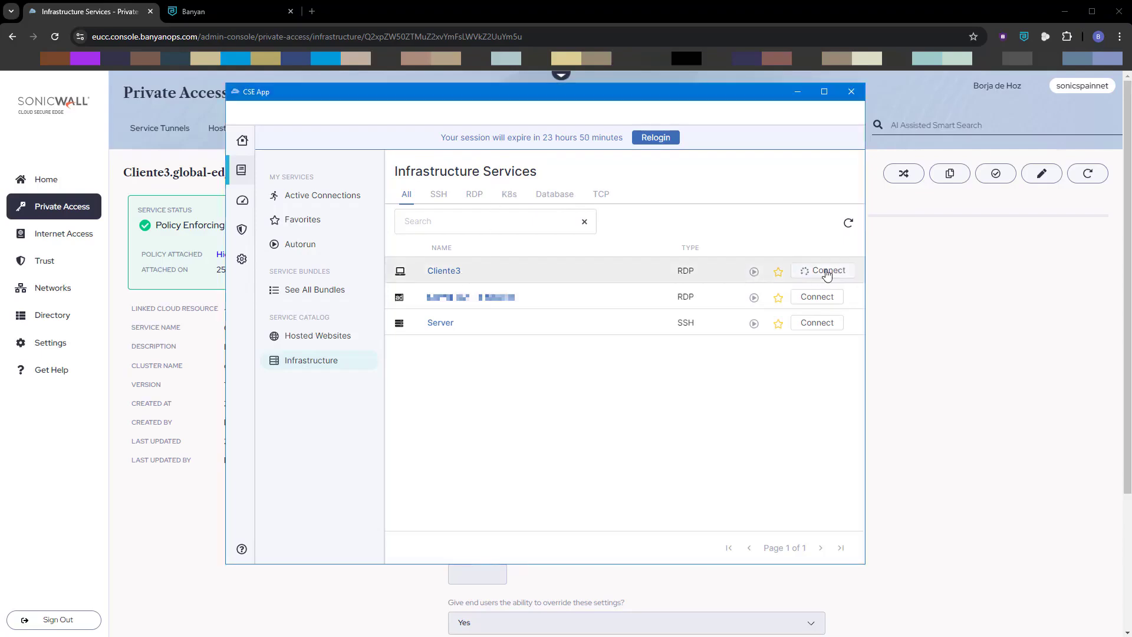
pyautogui.click(826, 270)
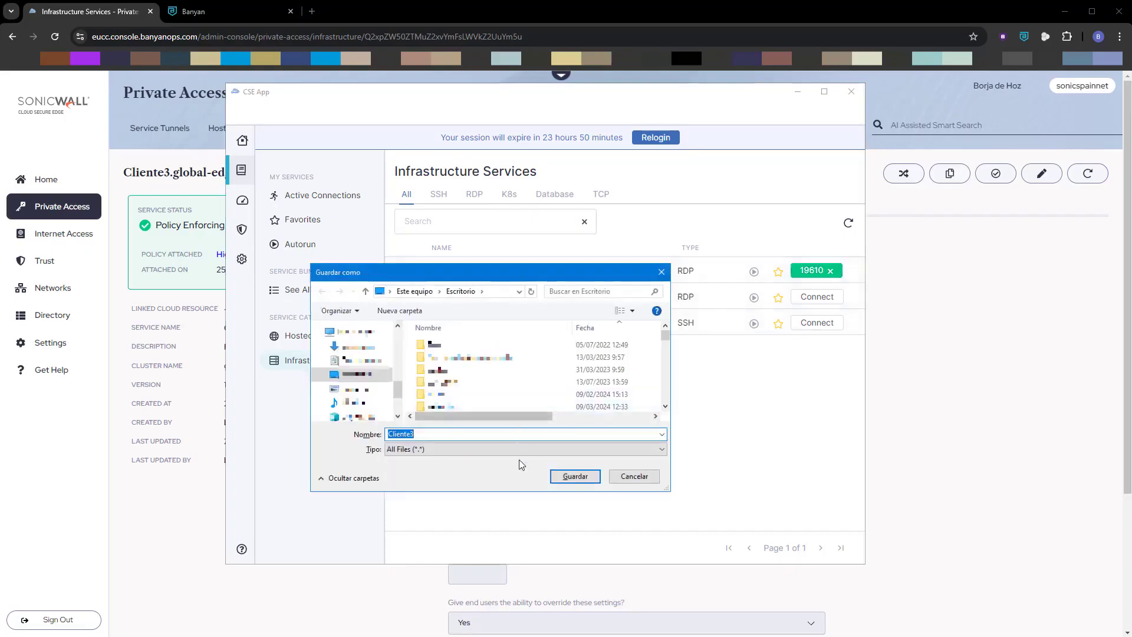
# Step: Save Cliente3.rdp to the Desktop, keeping Cliente3 active on port 19610
pyautogui.click(573, 476)
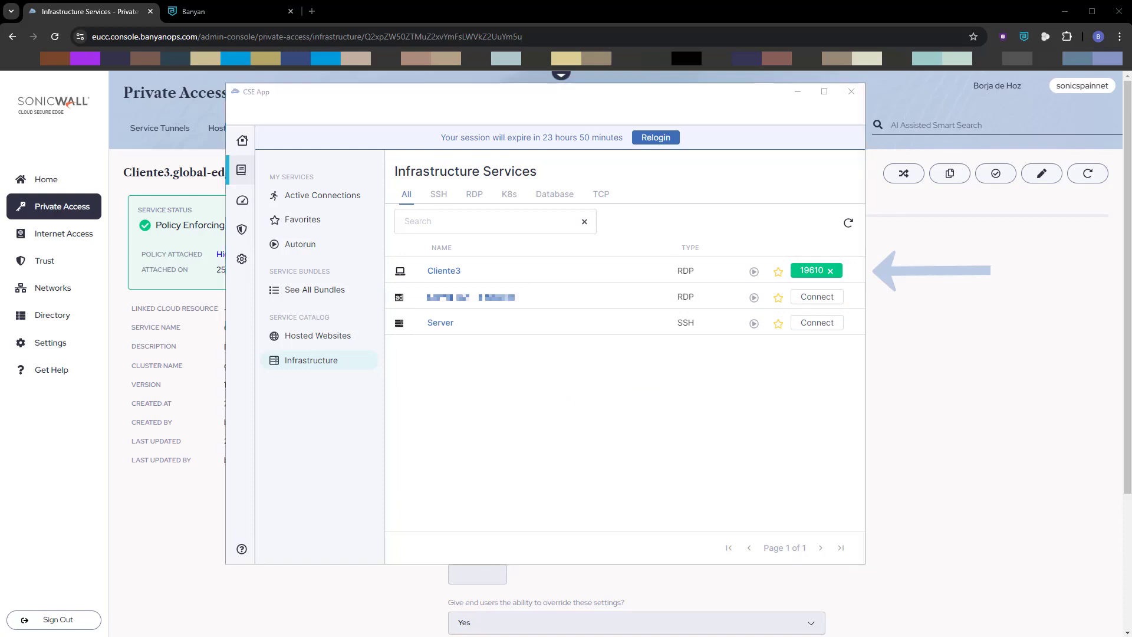
pyautogui.click(753, 270)
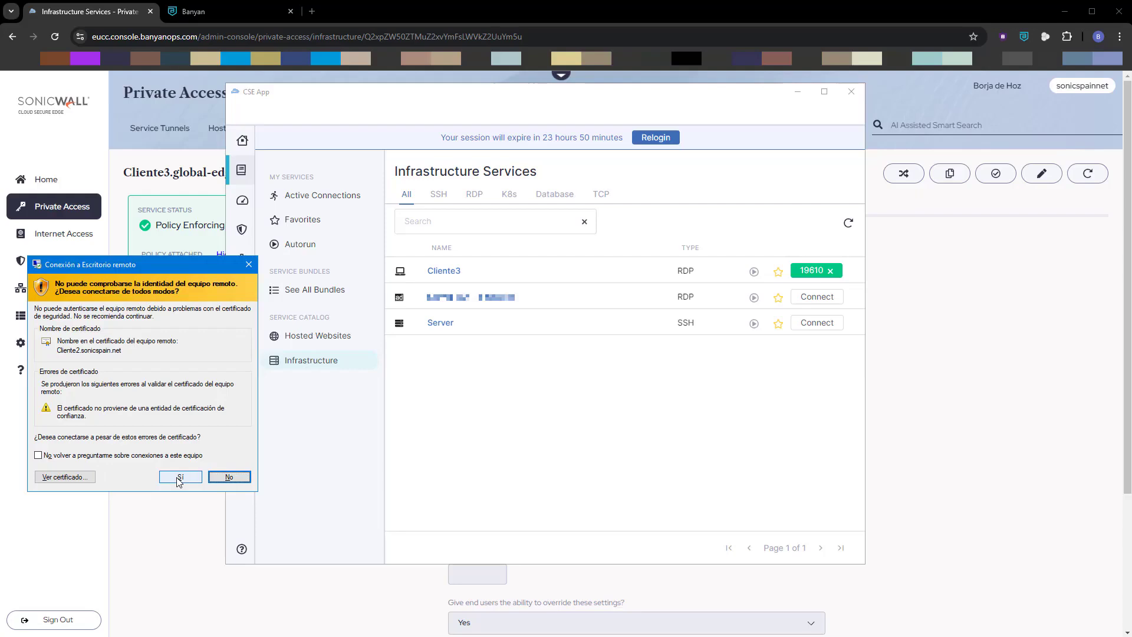
# Step: Accept the untrusted certificate, reach the Cliente3 remote desktop, then close the session
pyautogui.click(179, 476)
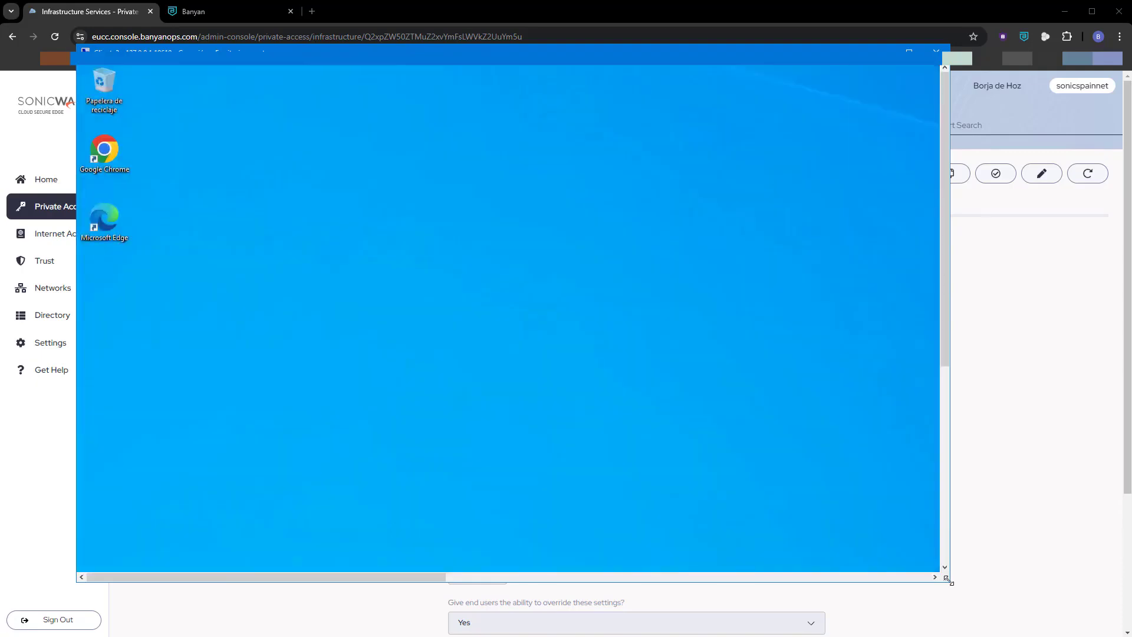
pyautogui.click(90, 559)
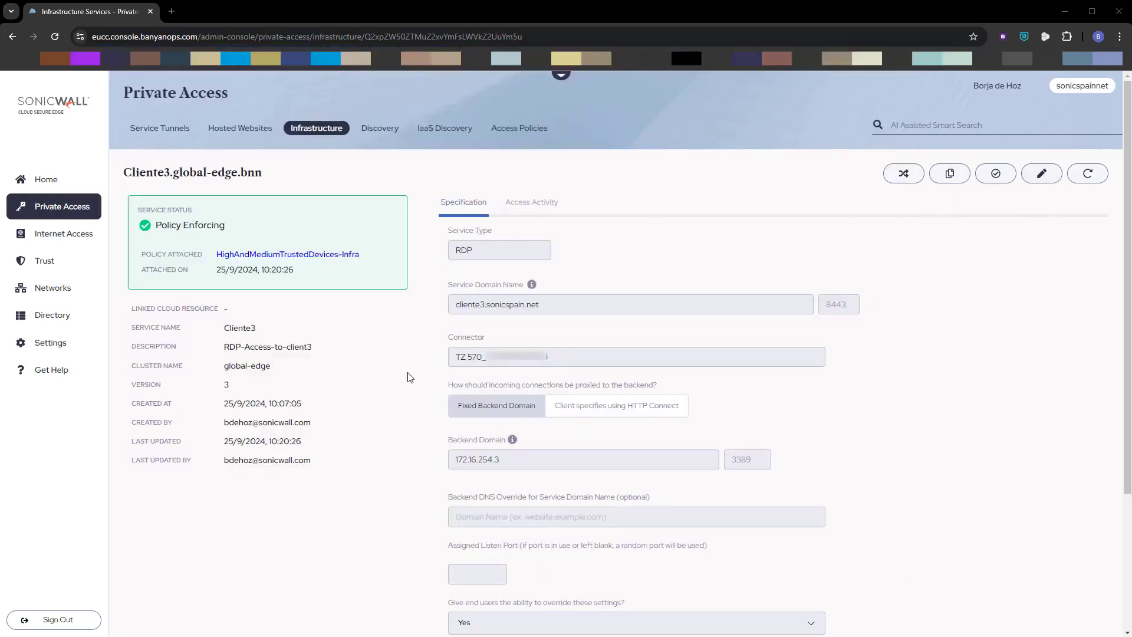
# Step: Edit Cliente3 to enable Connect on Login with listen port 19610, and save
pyautogui.click(1040, 173)
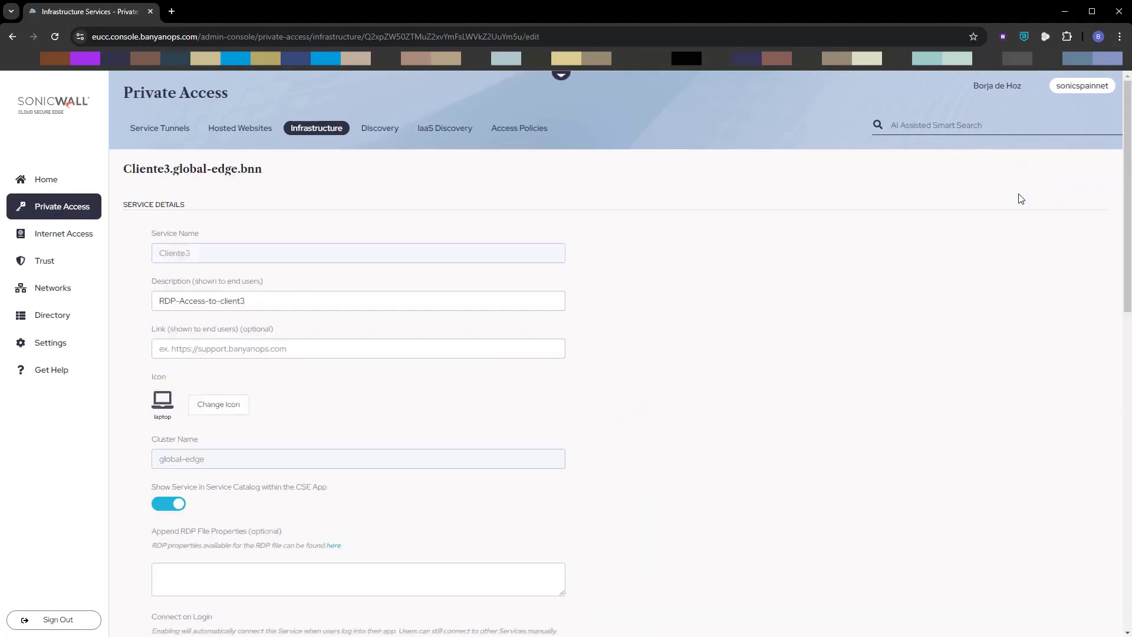
pyautogui.scroll(-3)
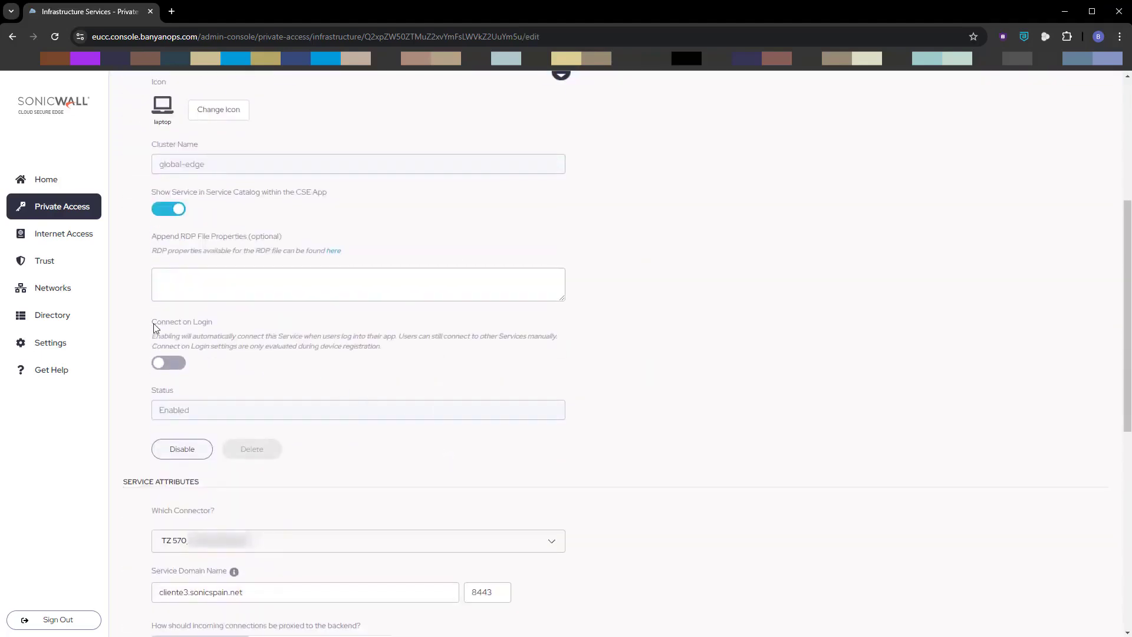
pyautogui.click(168, 362)
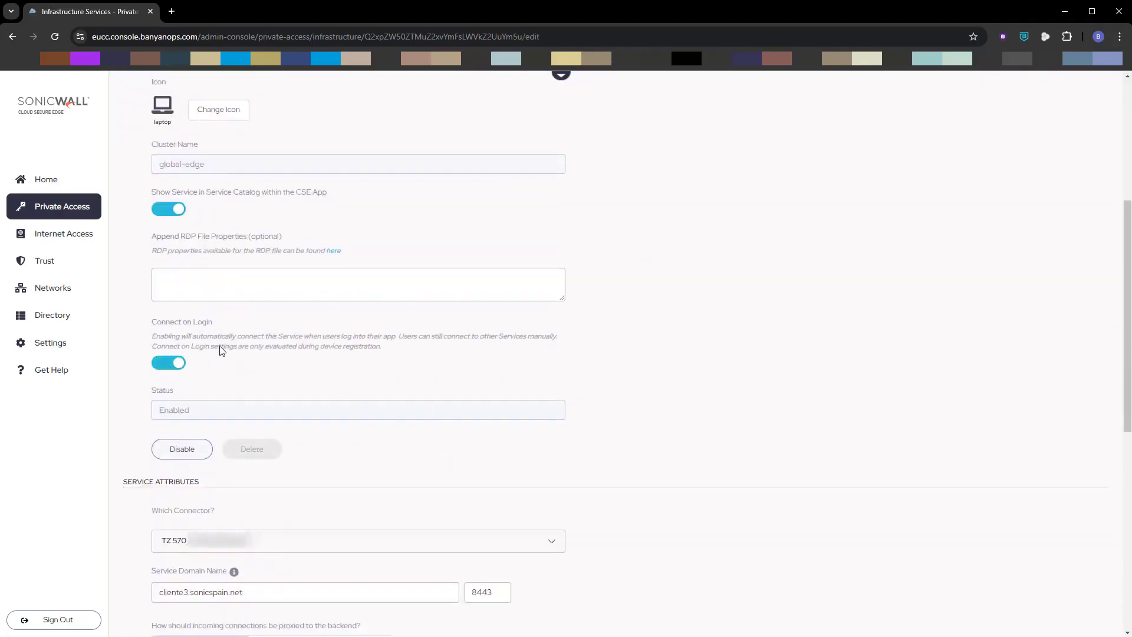
pyautogui.moveTo(383, 350)
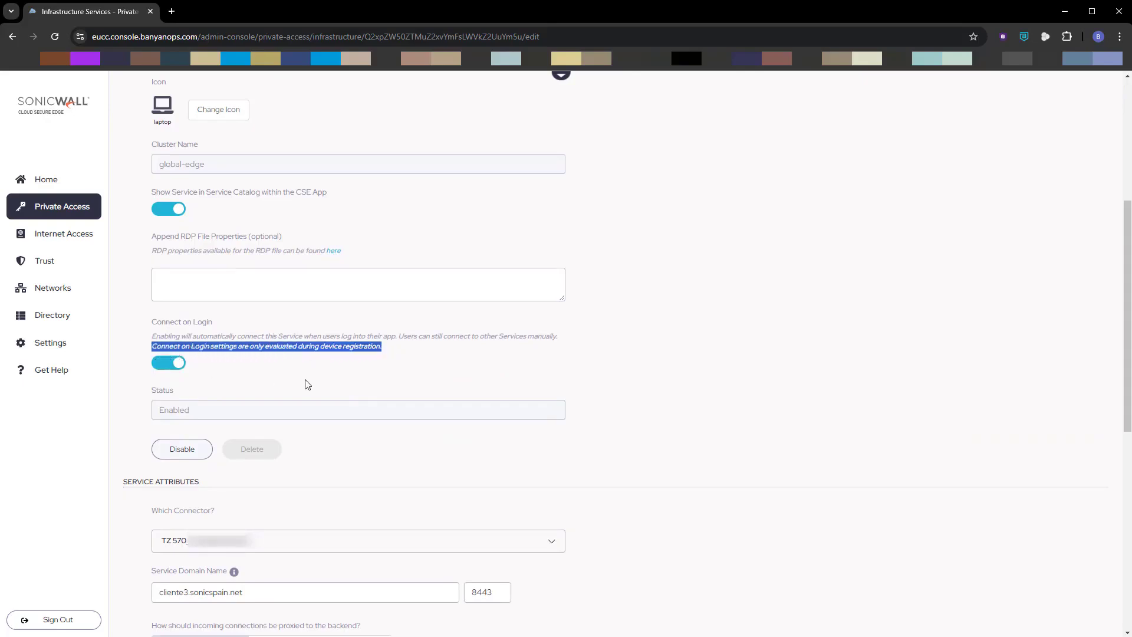
pyautogui.scroll(-3)
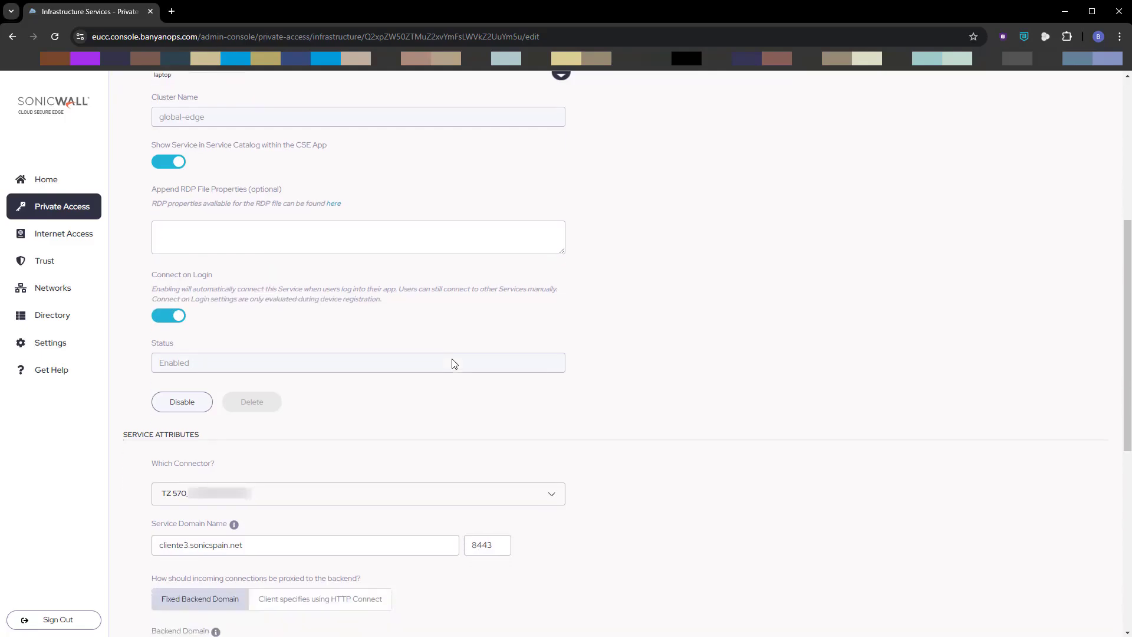
pyautogui.scroll(-3)
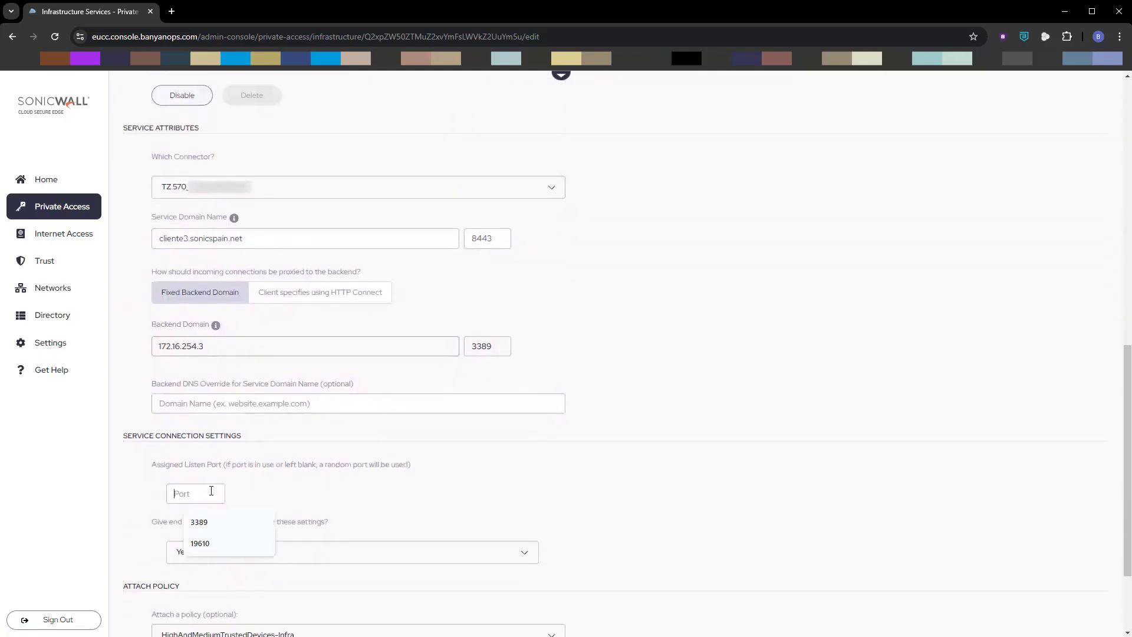
pyautogui.click(200, 543)
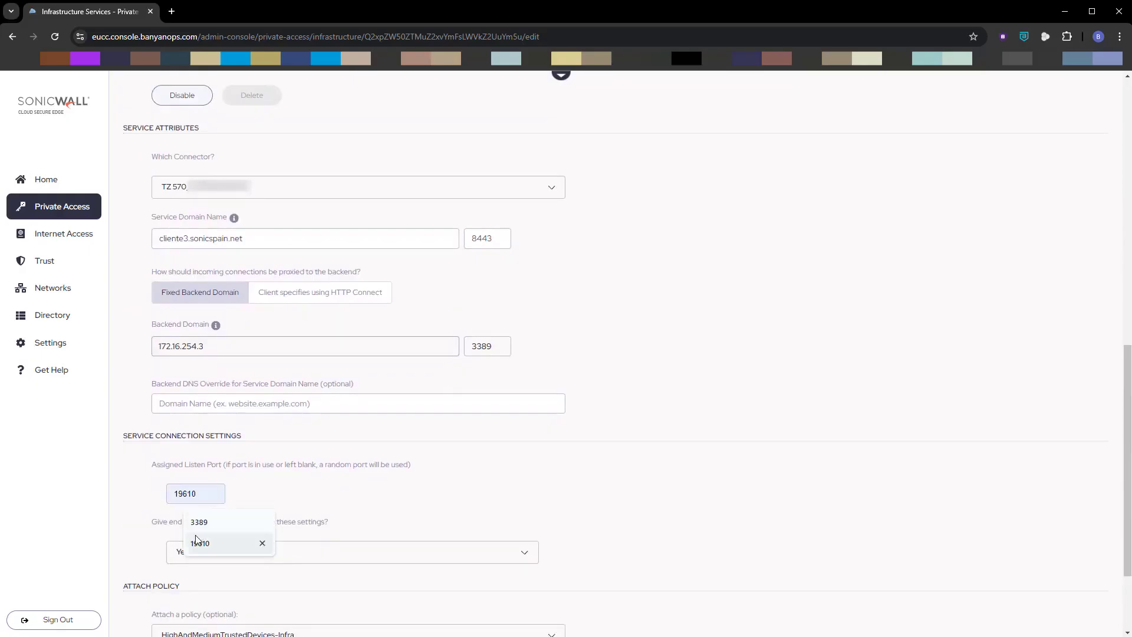
pyautogui.scroll(-3)
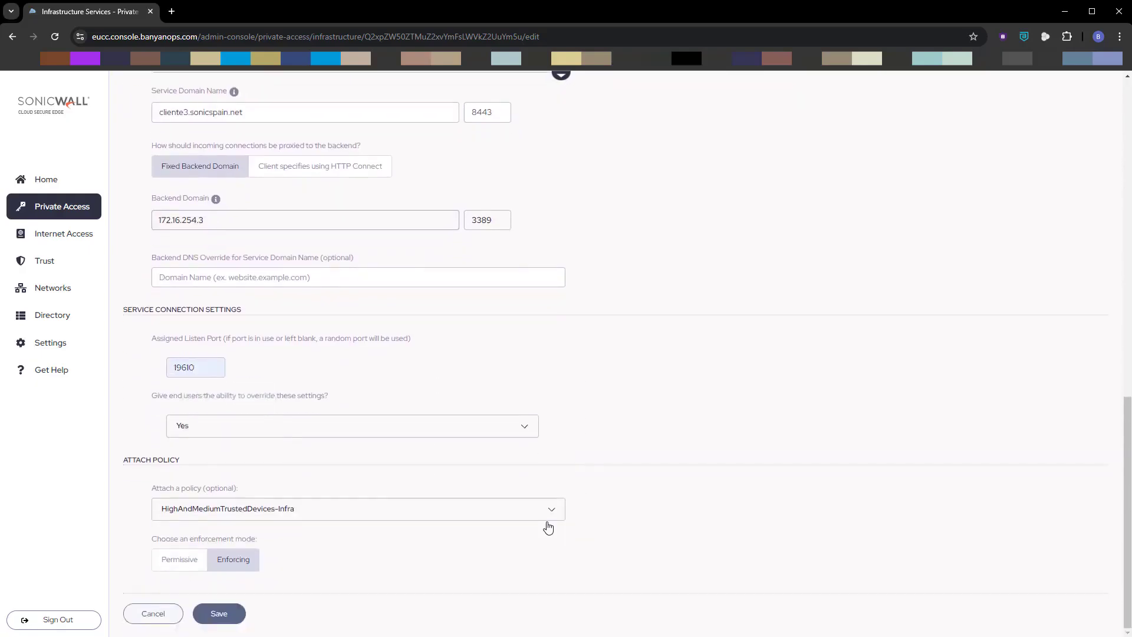
pyautogui.click(218, 613)
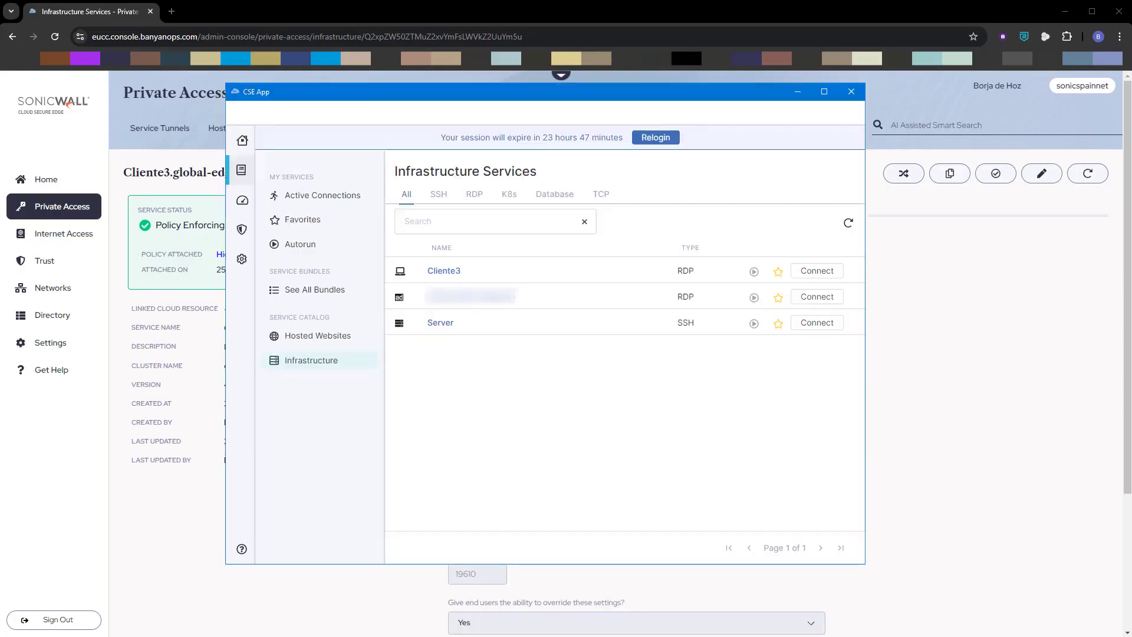
pyautogui.moveTo(623, 138)
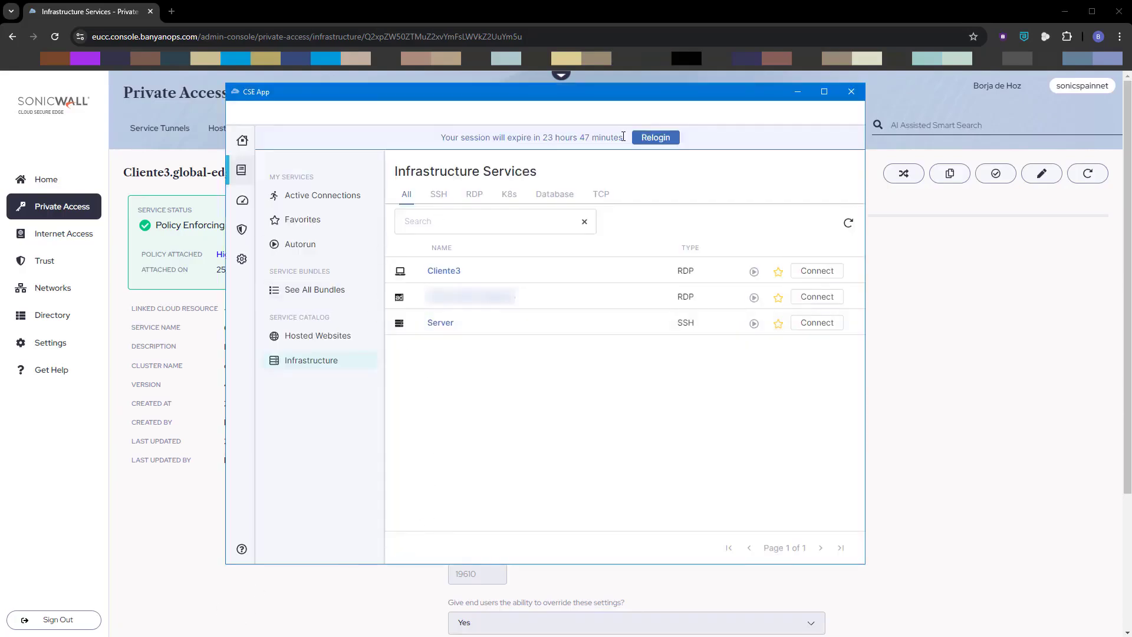
pyautogui.moveTo(242, 258)
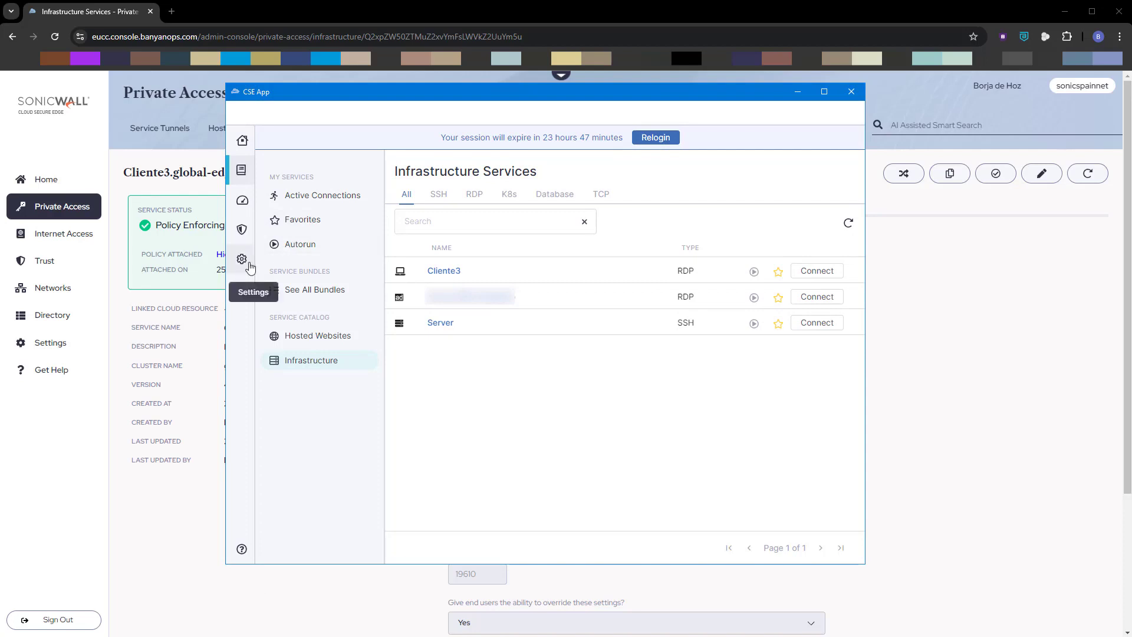
# Step: In My Organizations, switch to test-drive and remove the sonicspainnet organization
pyautogui.click(241, 258)
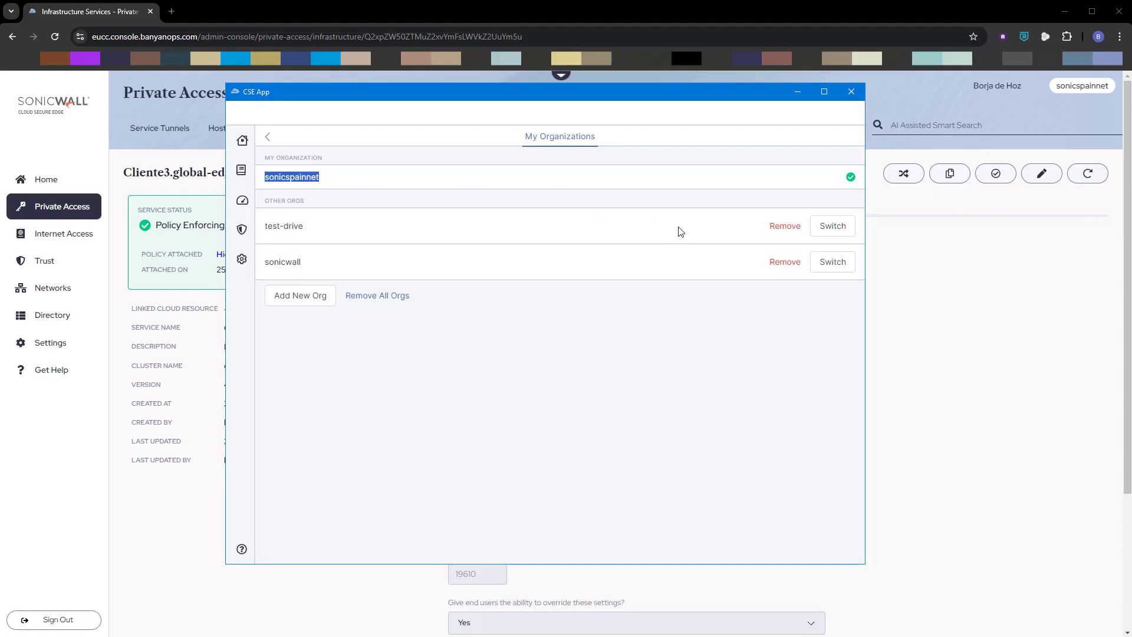
pyautogui.moveTo(847, 179)
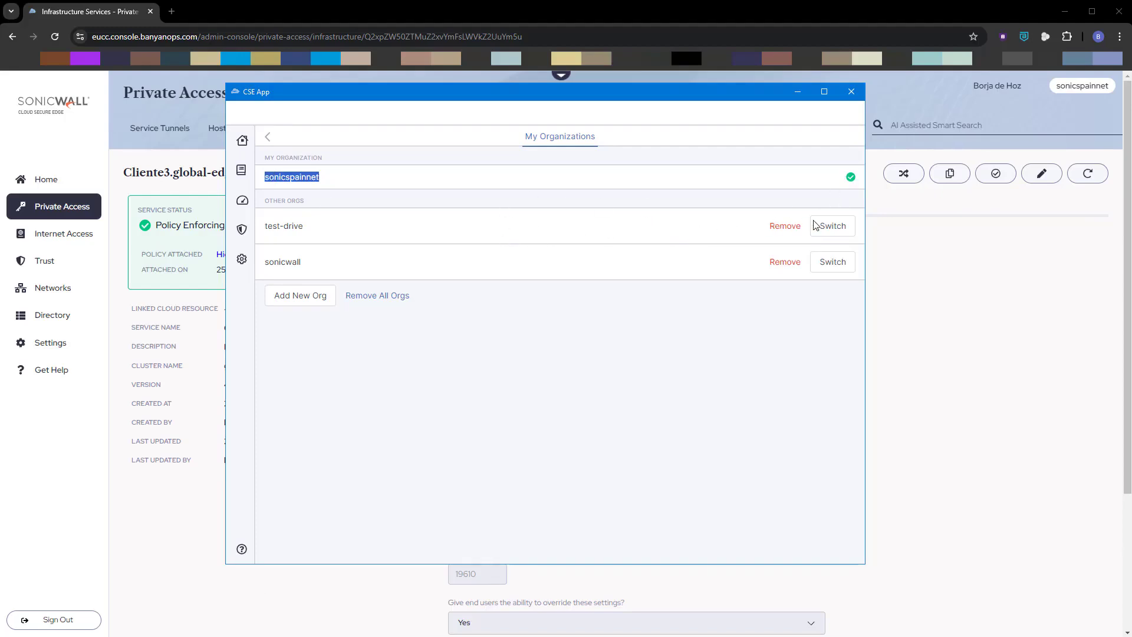
pyautogui.click(832, 225)
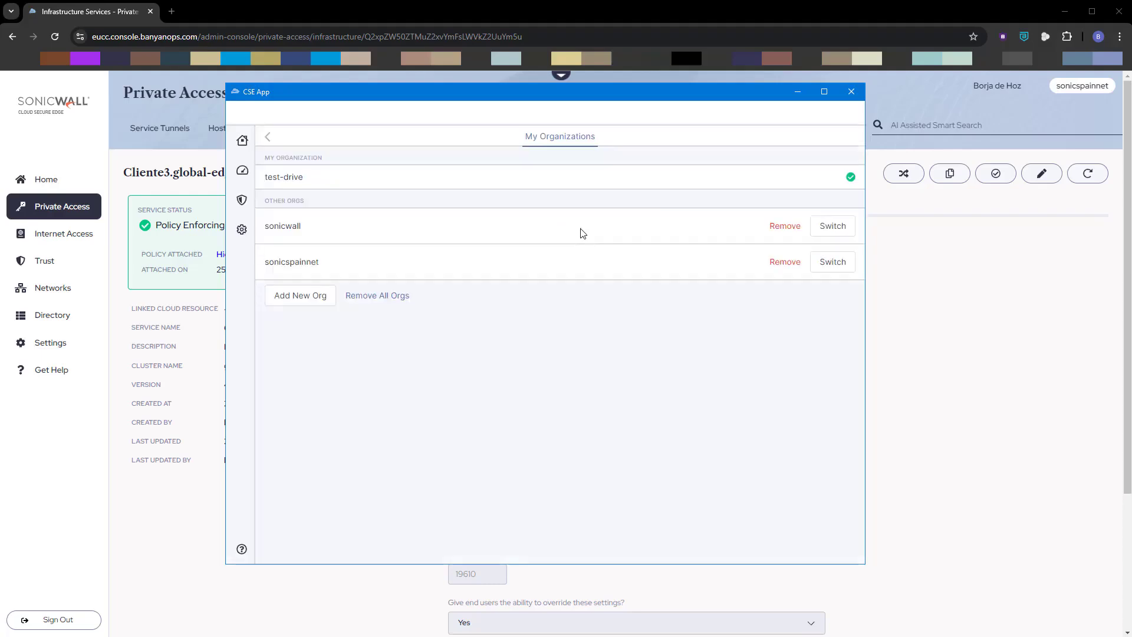
pyautogui.moveTo(368, 300)
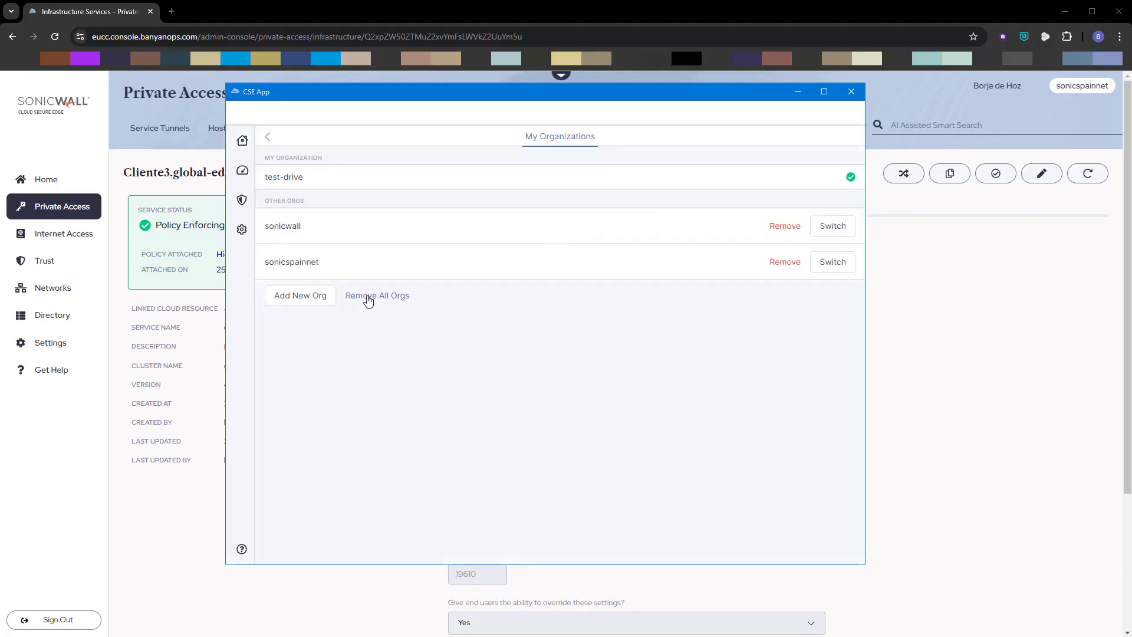
pyautogui.moveTo(785, 262)
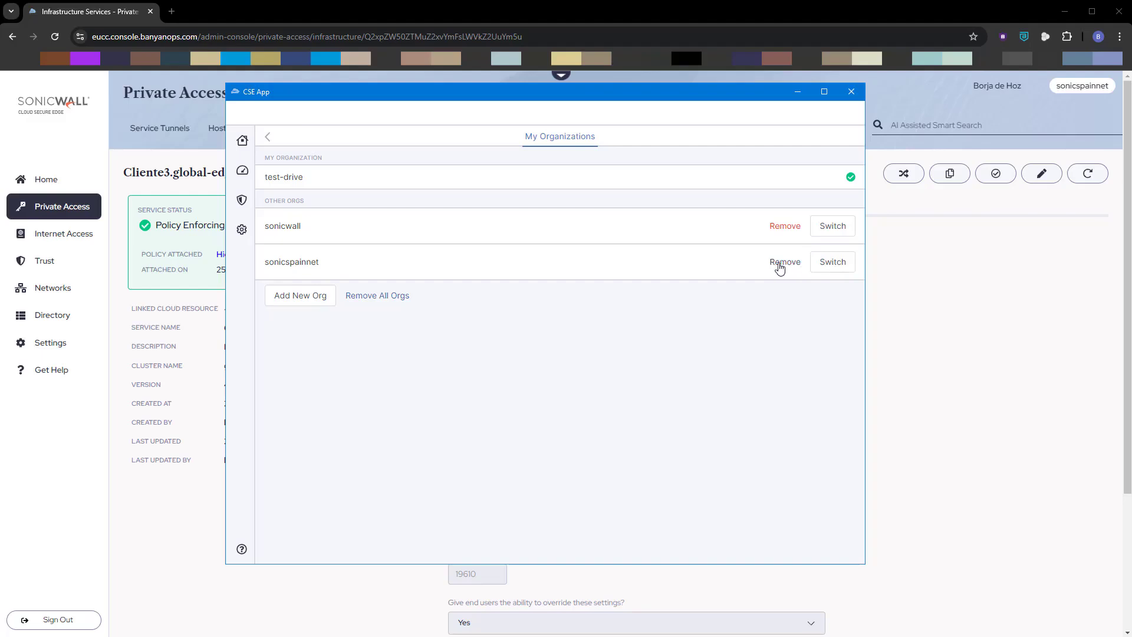
pyautogui.click(784, 261)
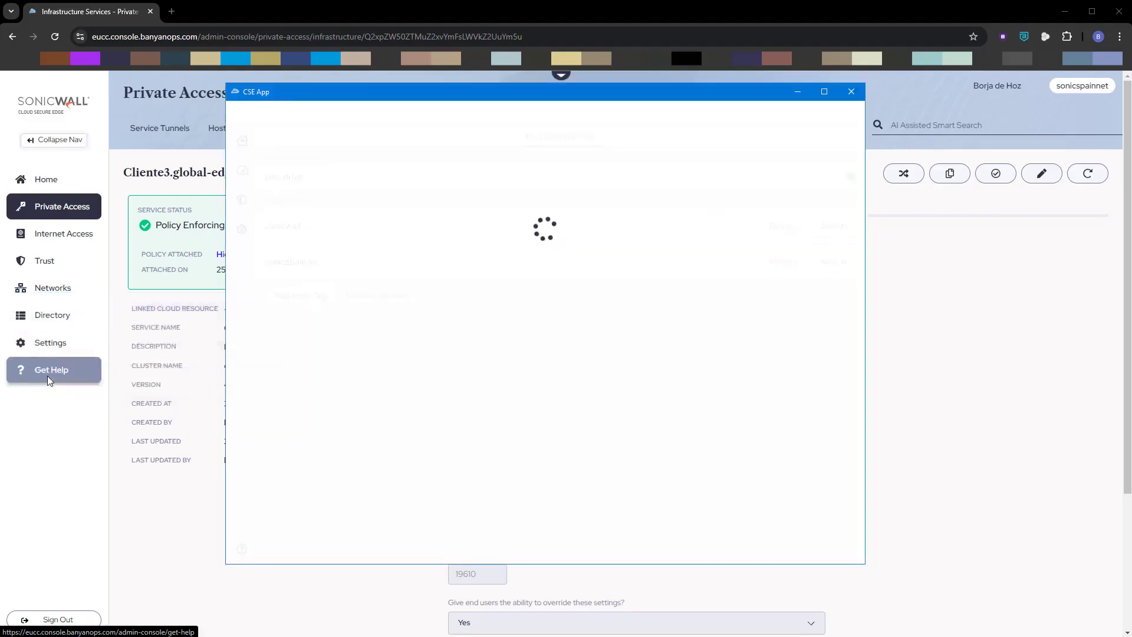
pyautogui.moveTo(536, 361)
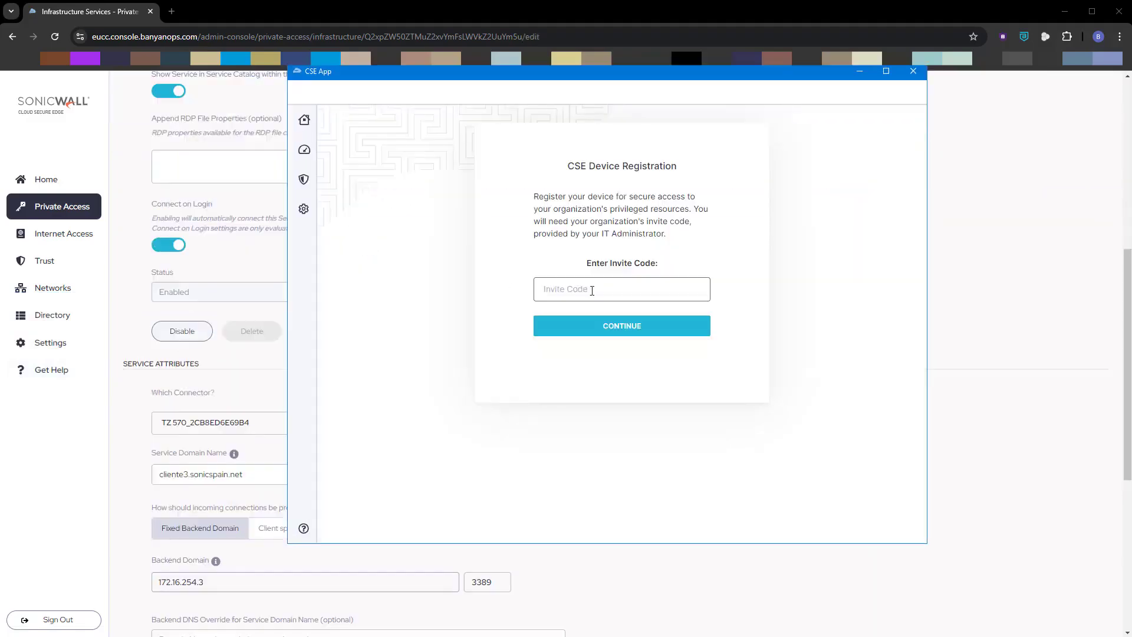
pyautogui.write('sonicspain')
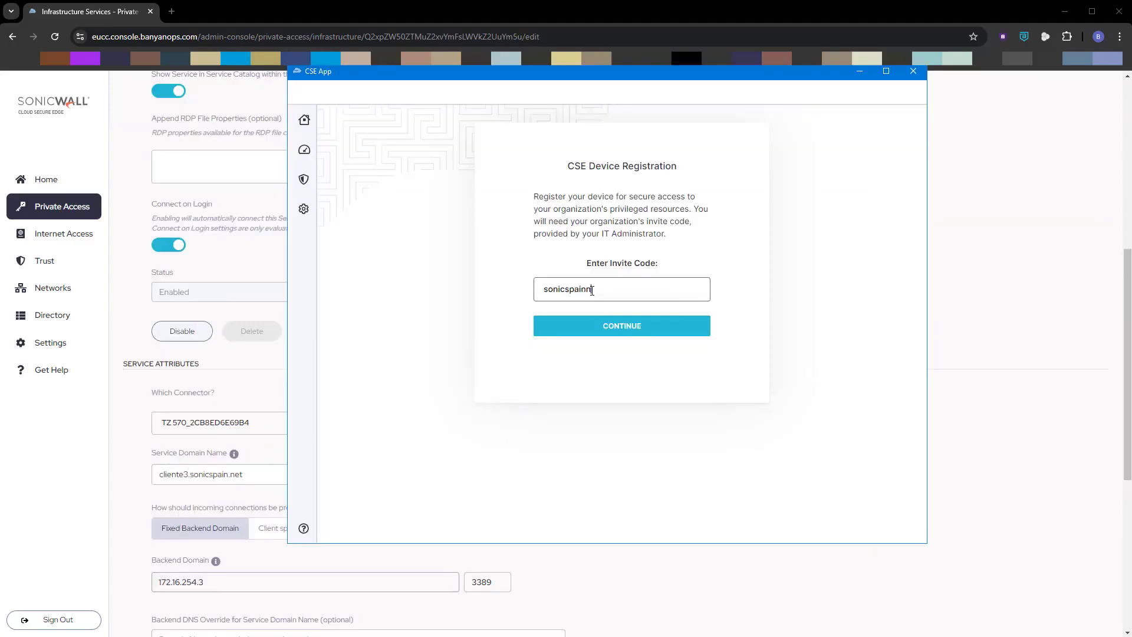
pyautogui.click(620, 326)
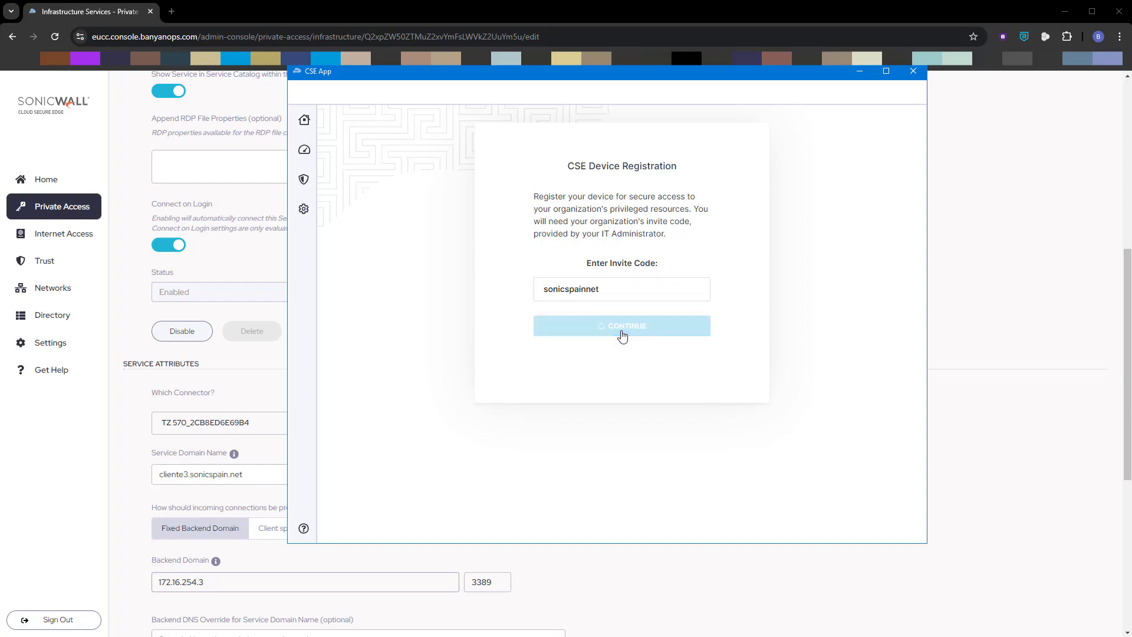
pyautogui.click(621, 325)
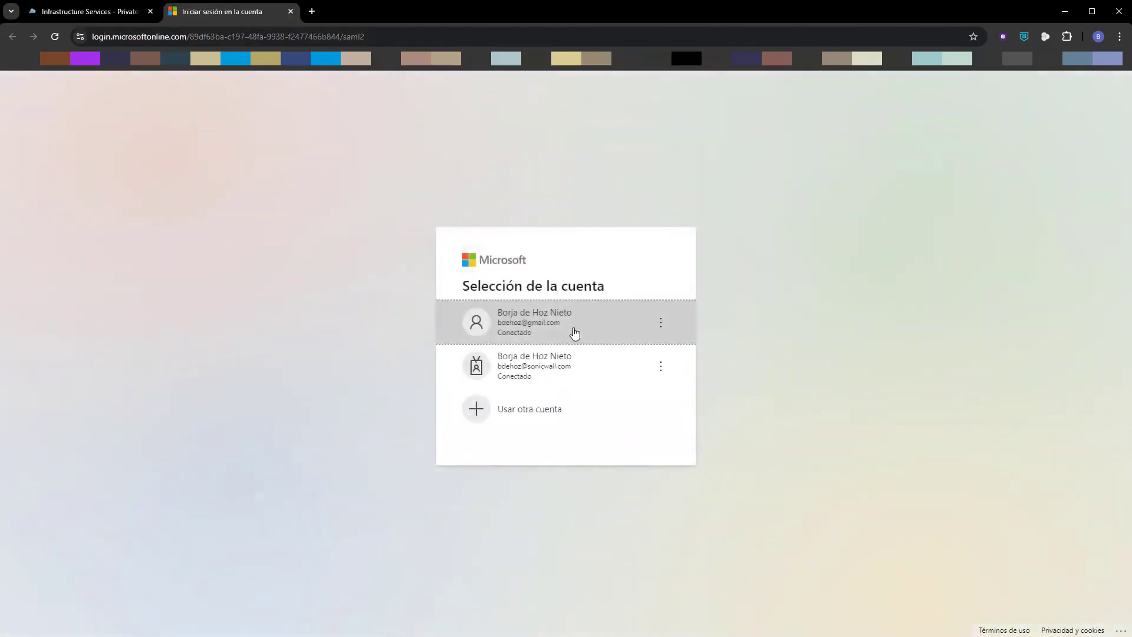
# Step: Choose the first listed Microsoft account to complete the Banyan device login
pyautogui.click(563, 322)
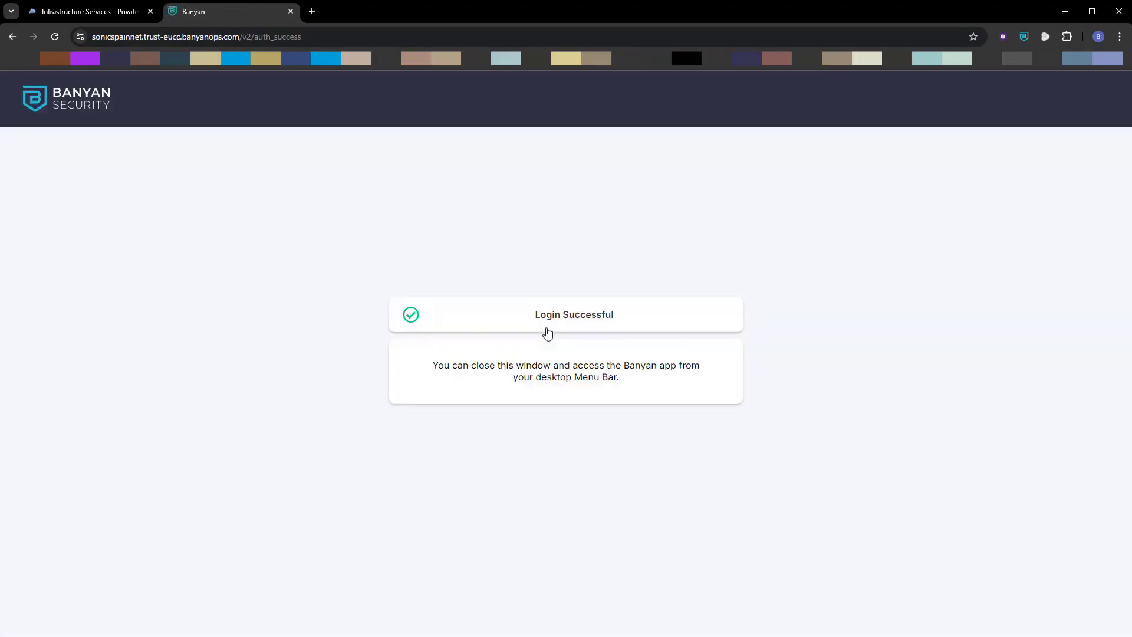
pyautogui.moveTo(644, 392)
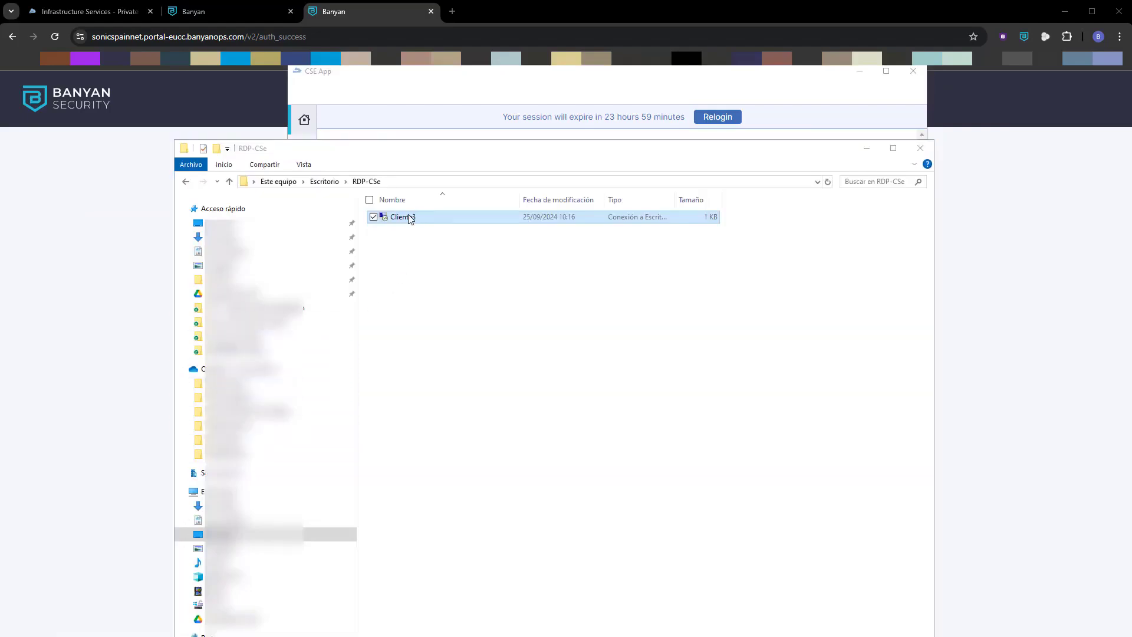
# Step: Launch the Cliente3 RDP shortcut, accept the certificate warning, then disconnect the session
pyautogui.doubleClick(402, 216)
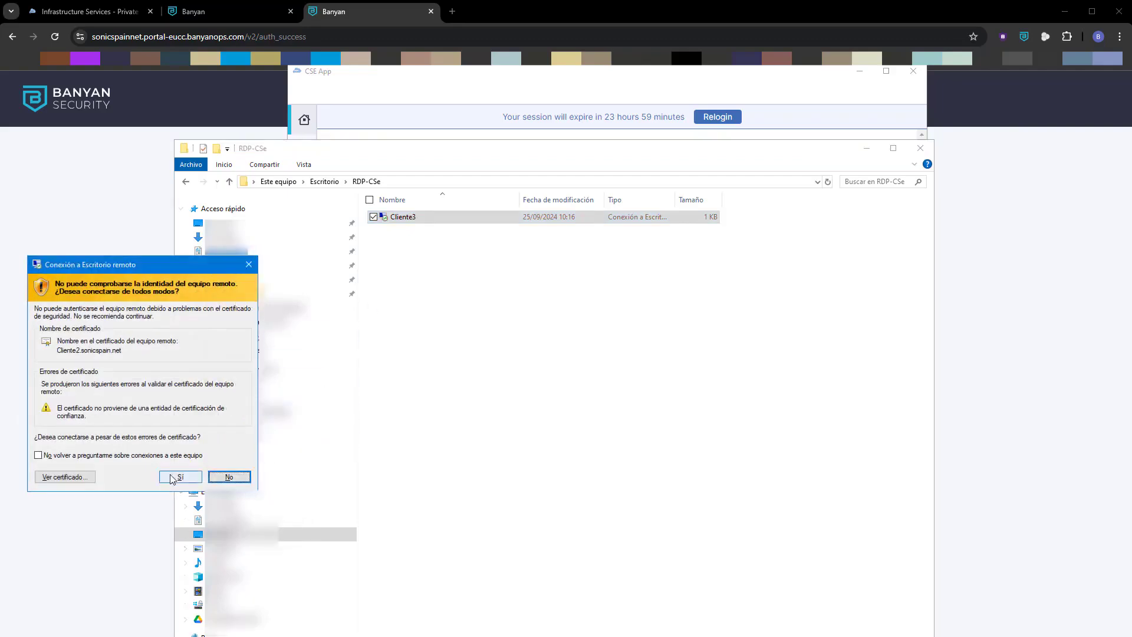
pyautogui.click(179, 476)
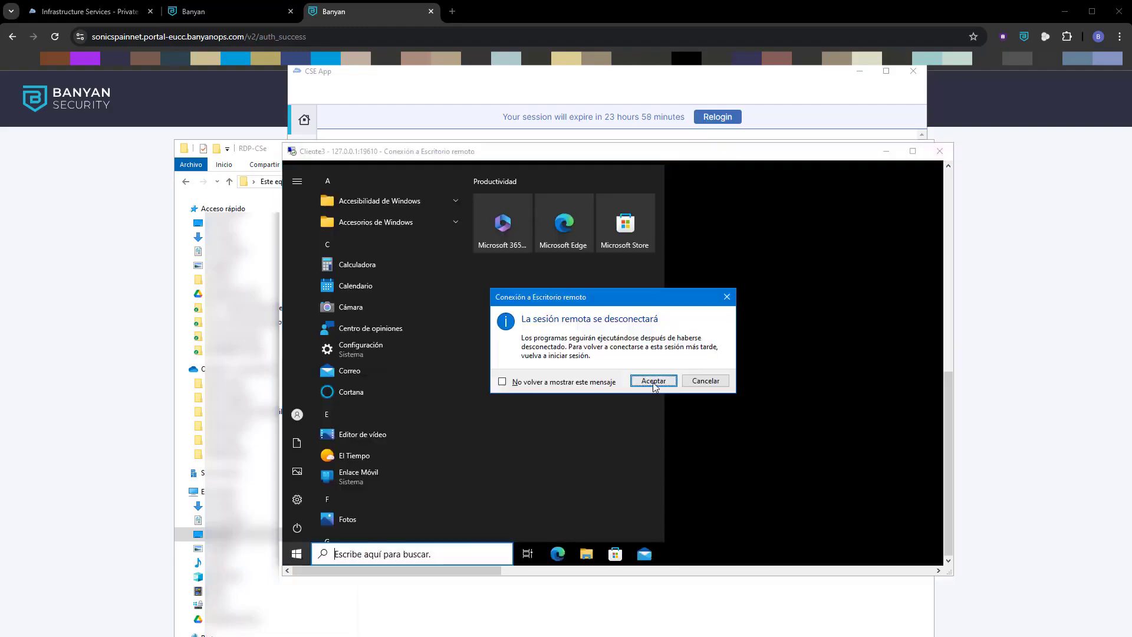
pyautogui.click(652, 381)
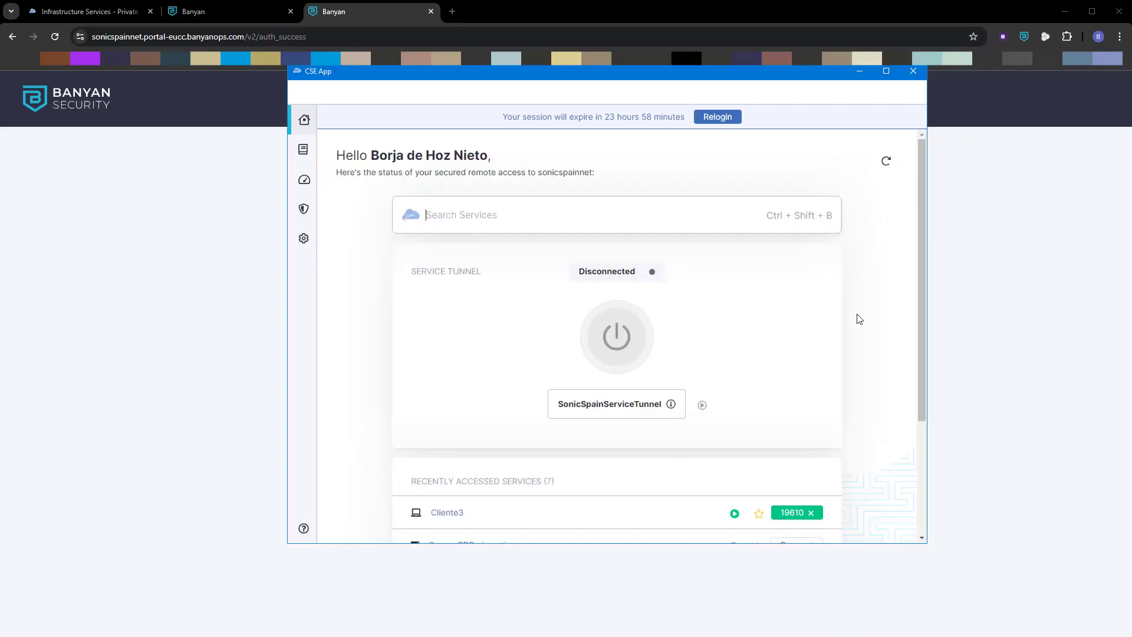
pyautogui.moveTo(59, 25)
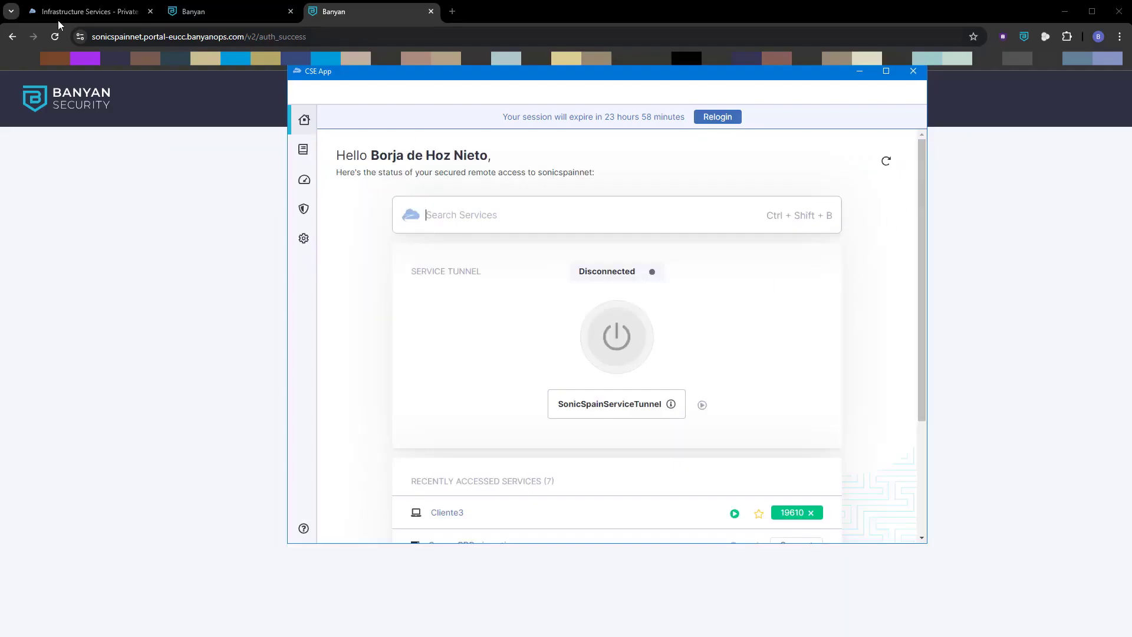
# Step: Switch to the Infrastructure Services console tab and open the Home dashboard
pyautogui.click(87, 11)
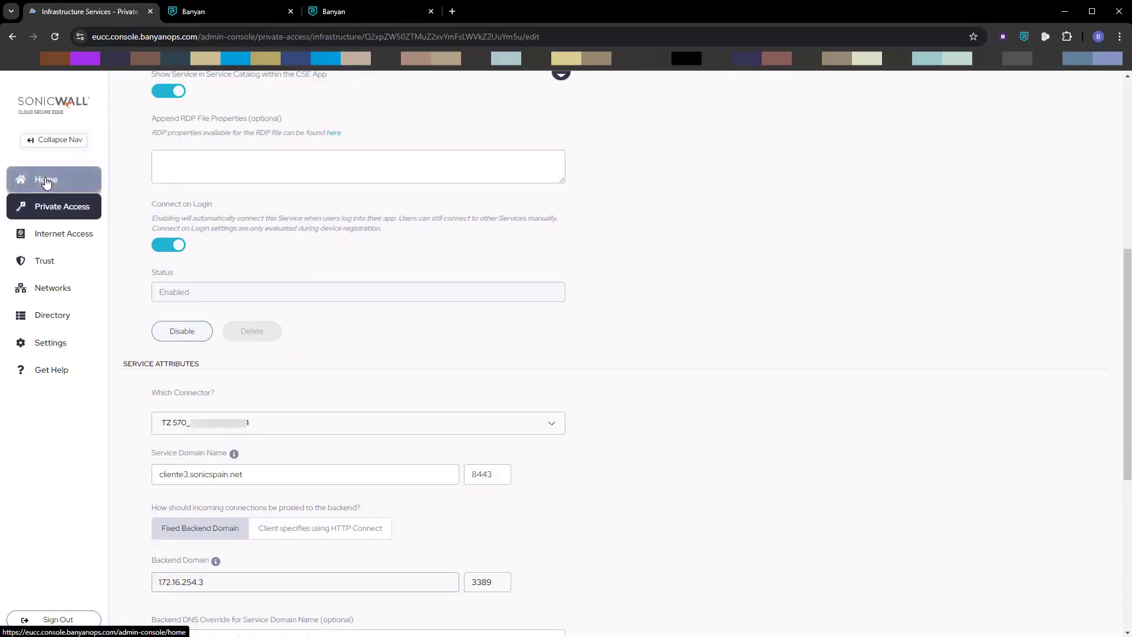
pyautogui.click(46, 179)
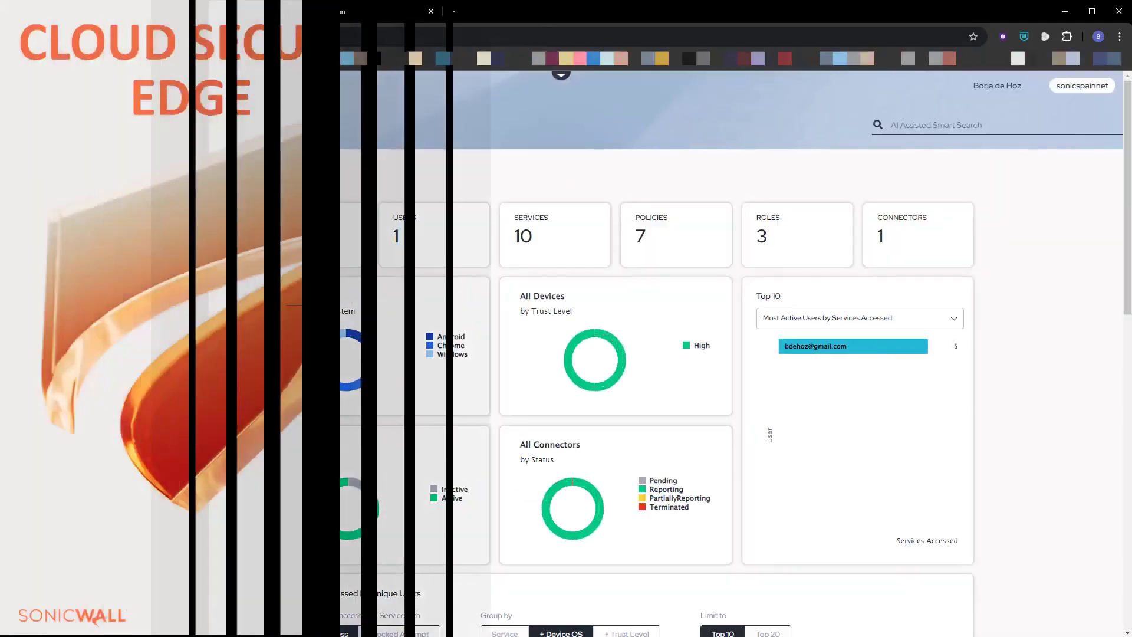